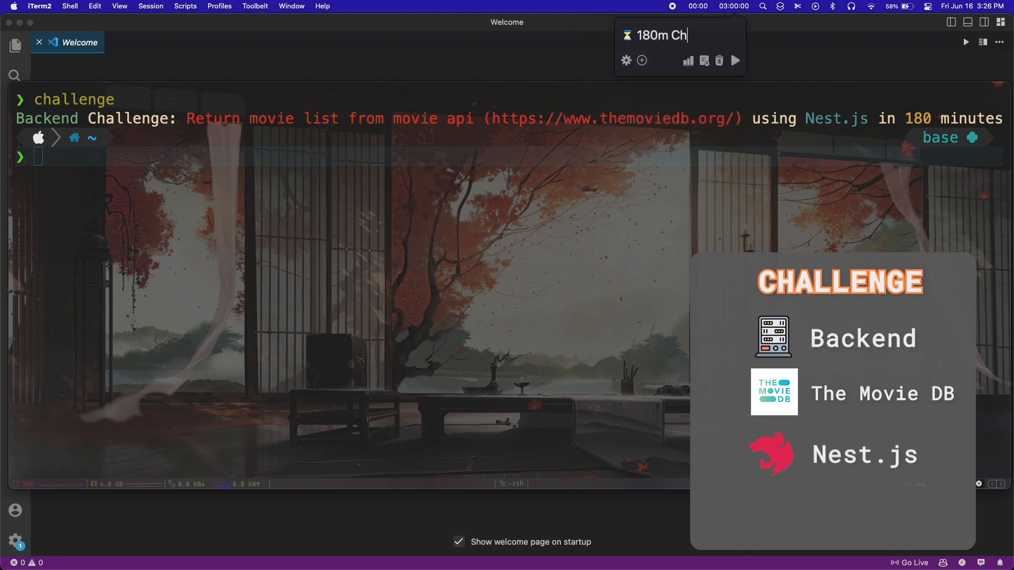
Accept the TMDB API terms in account settings to get a developer key, then find a TMDB tutorial
left_click(735, 60)
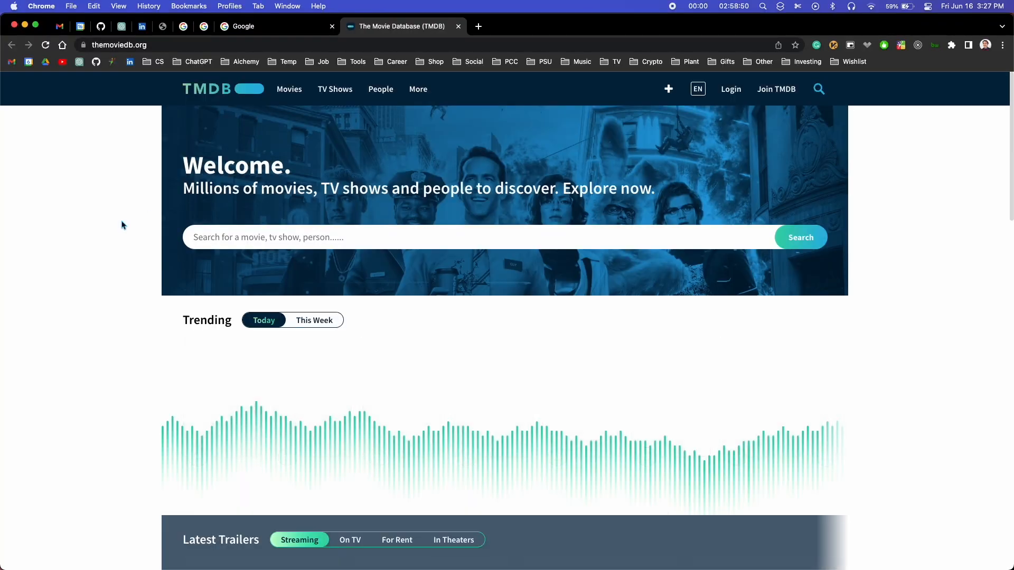
scroll("down", 3)
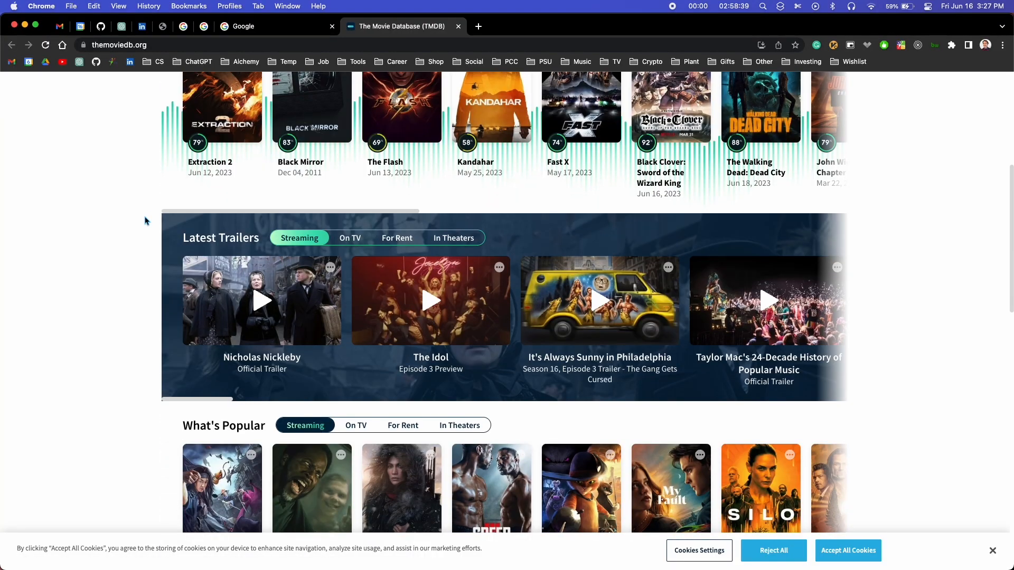
scroll("down", 3)
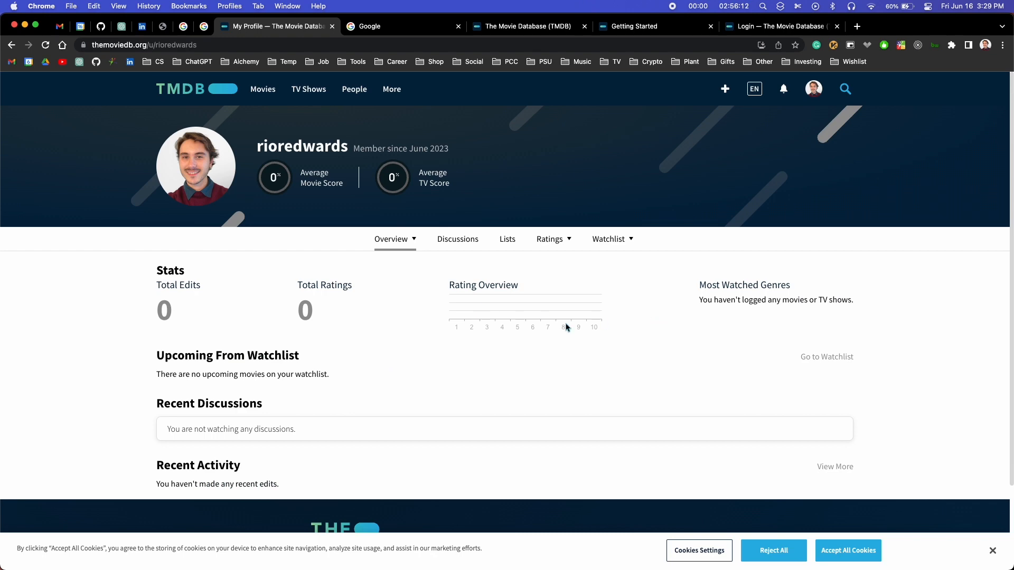
left_click(528, 25)
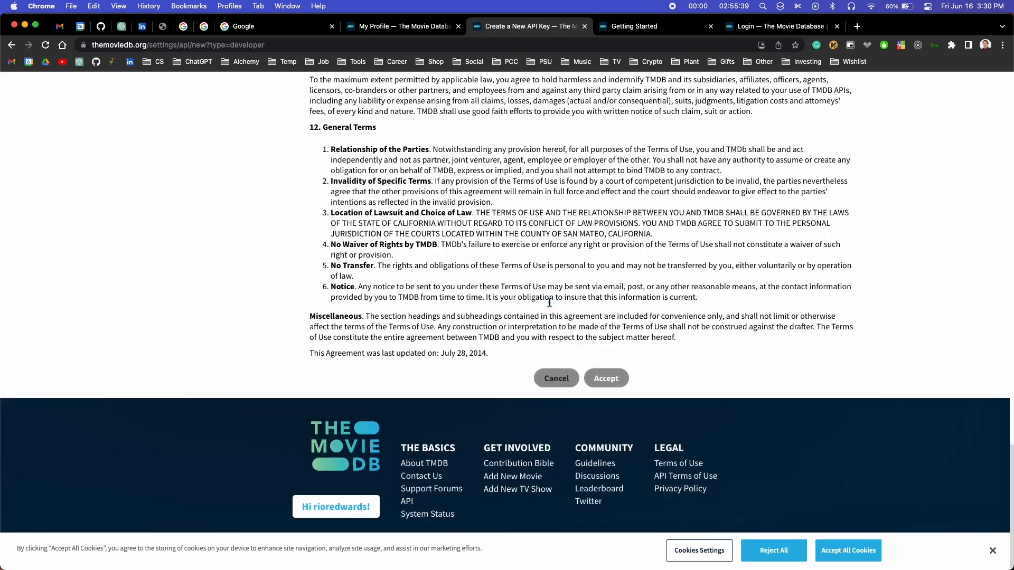
left_click(607, 379)
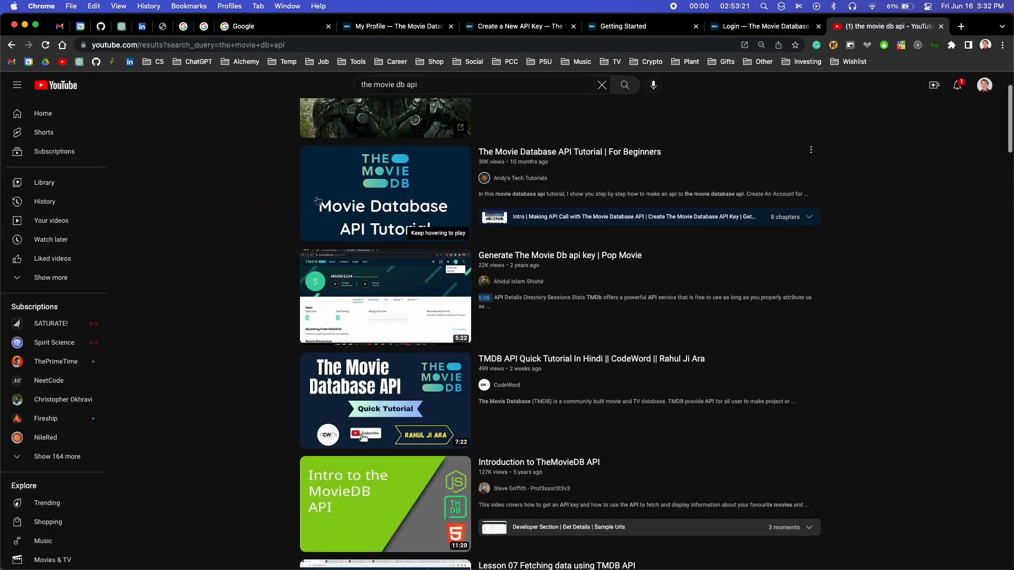
left_click(517, 26)
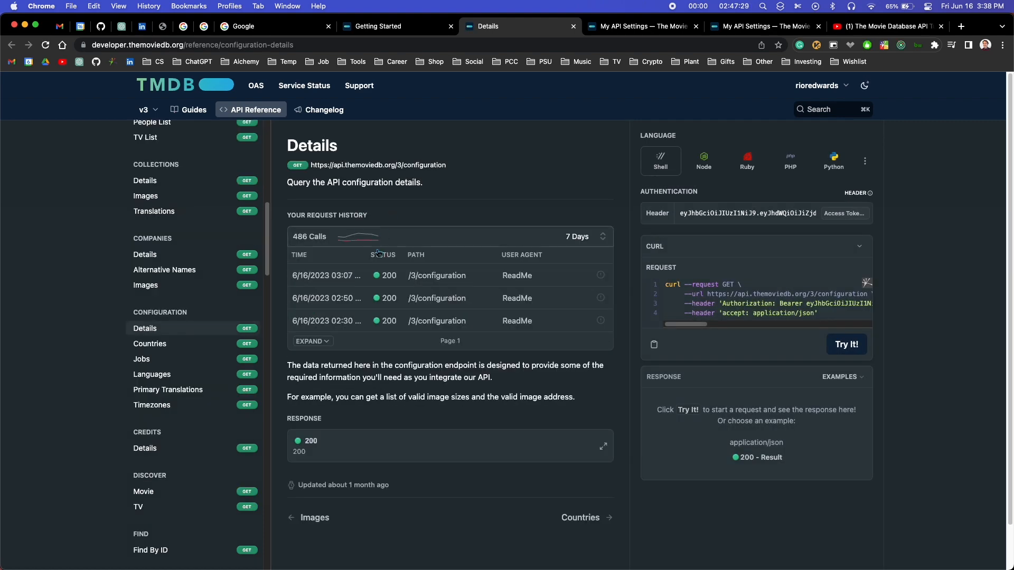
Run the Configuration Details request with the Node sample and review the image settings JSON
left_click(704, 160)
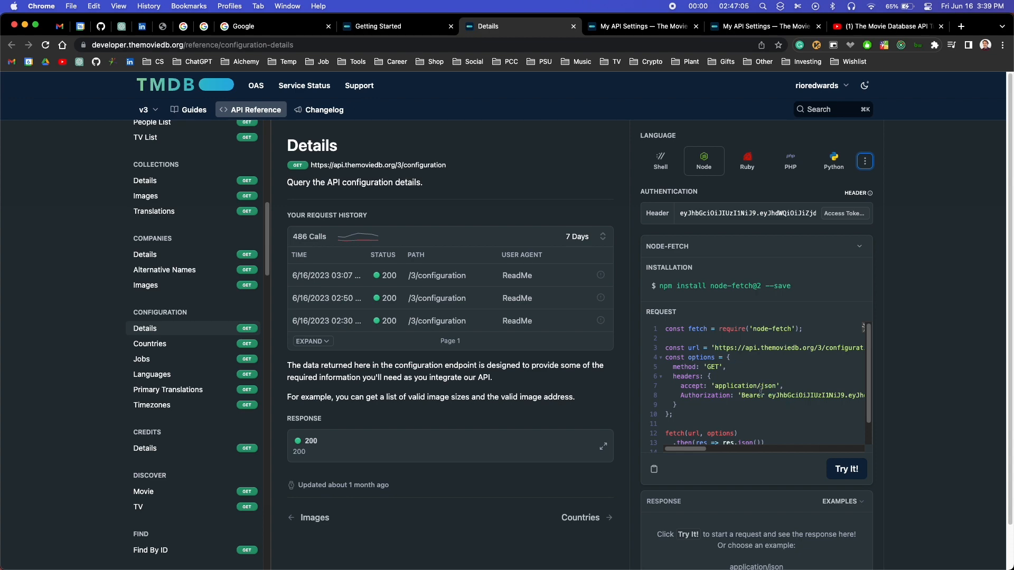
left_click(845, 469)
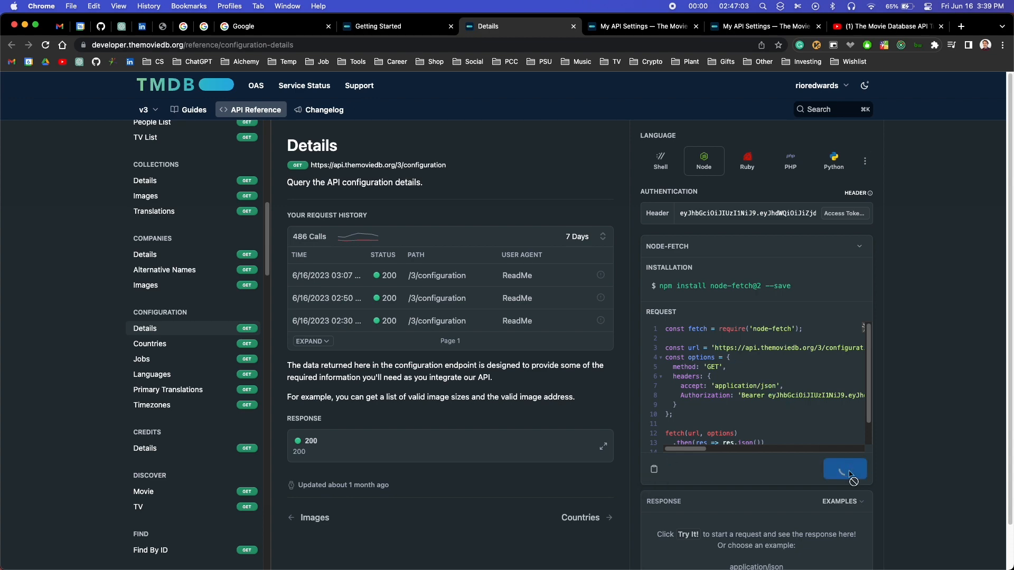
left_click(844, 470)
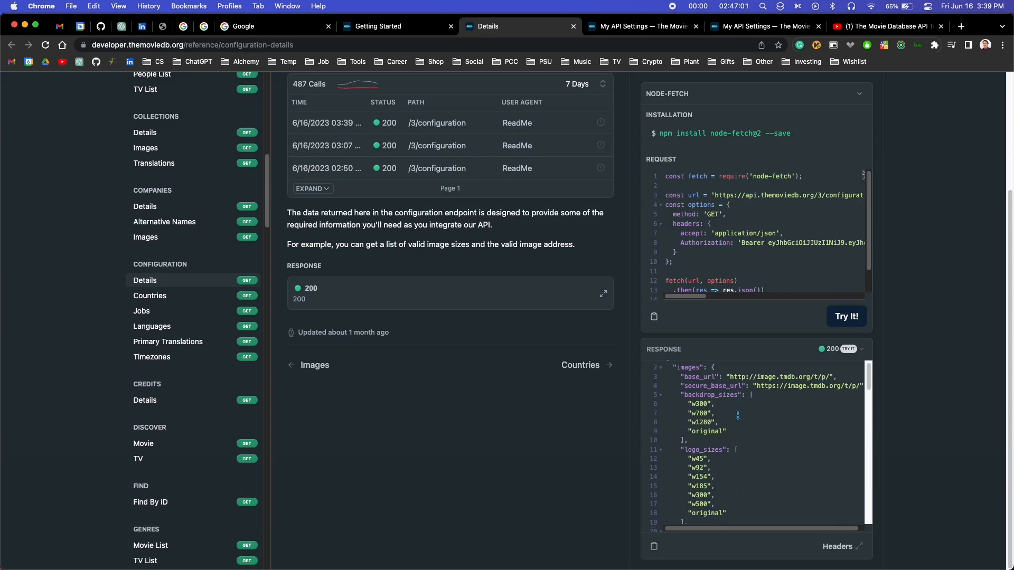
scroll("down", 3)
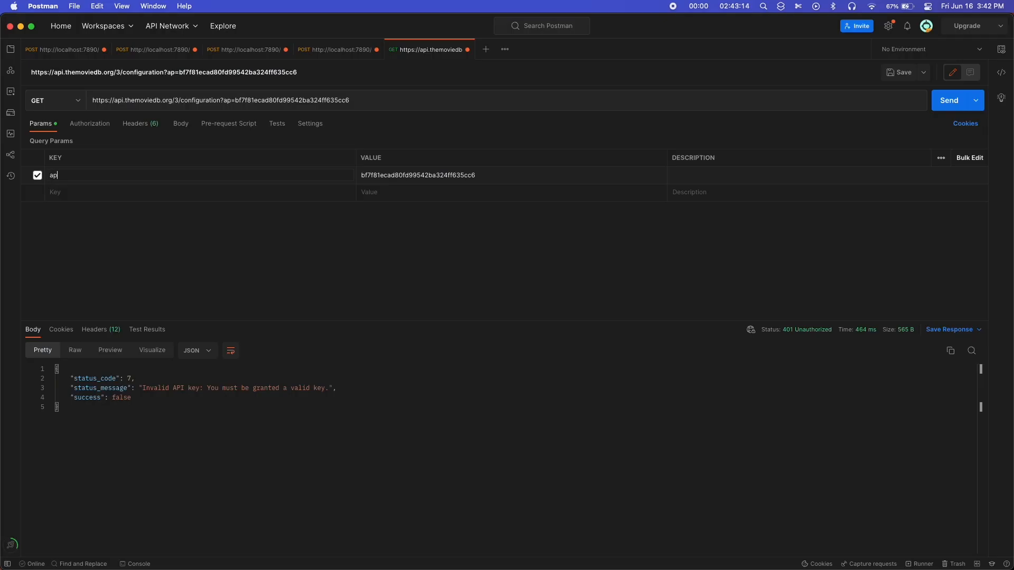
Send the configuration request with the query param renamed to api_key for a 200 OK
type("i_key")
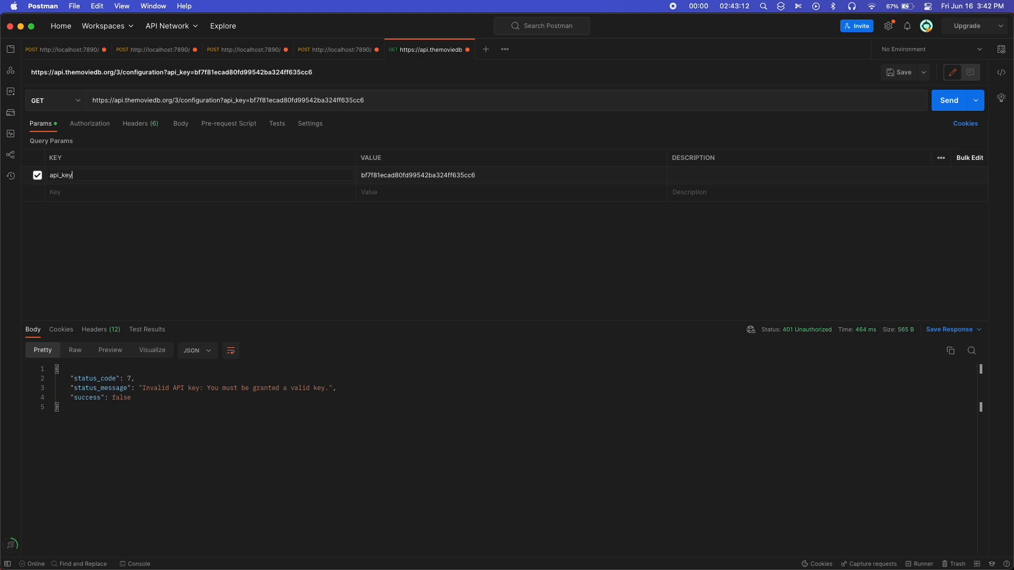
left_click(949, 101)
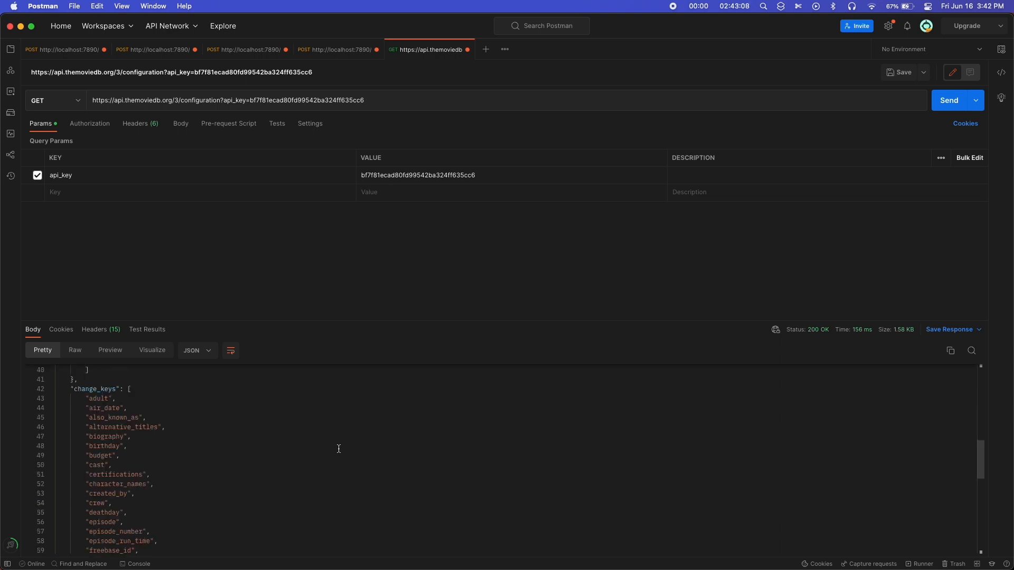
scroll("up", 3)
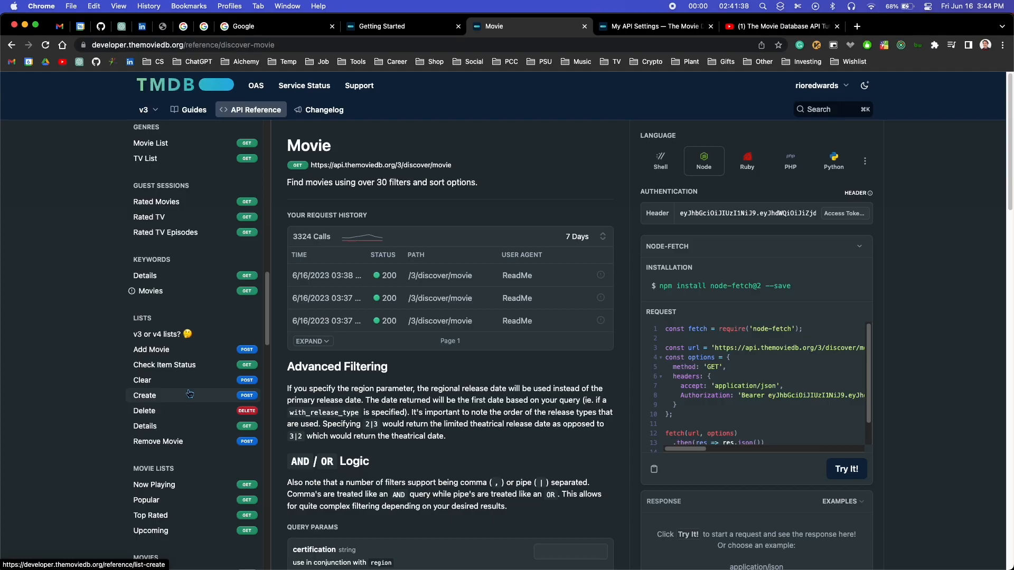
Navigate the sidebar to Movie Lists and load the Popular movies reference page
scroll("down", 3)
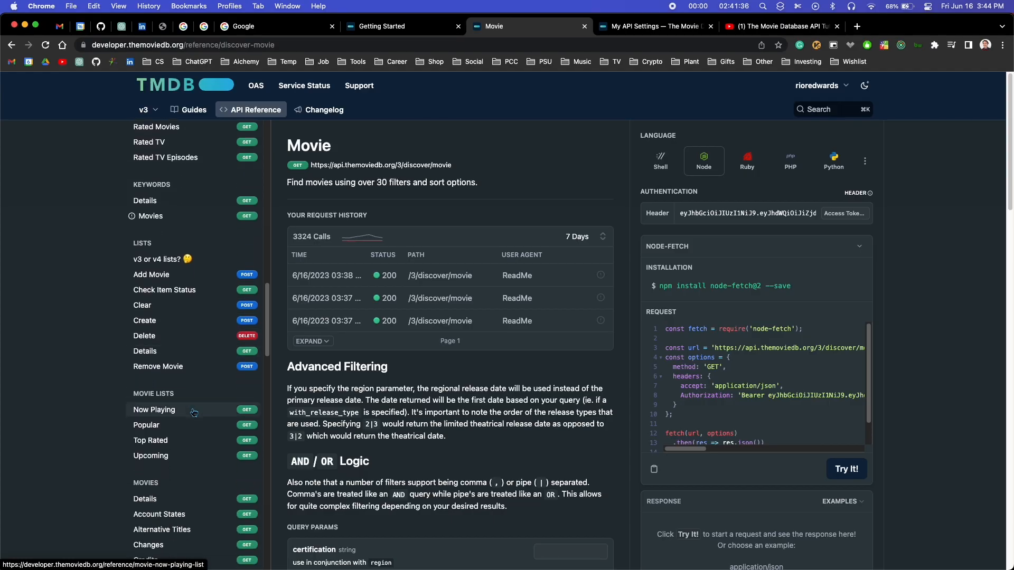
scroll("down", 3)
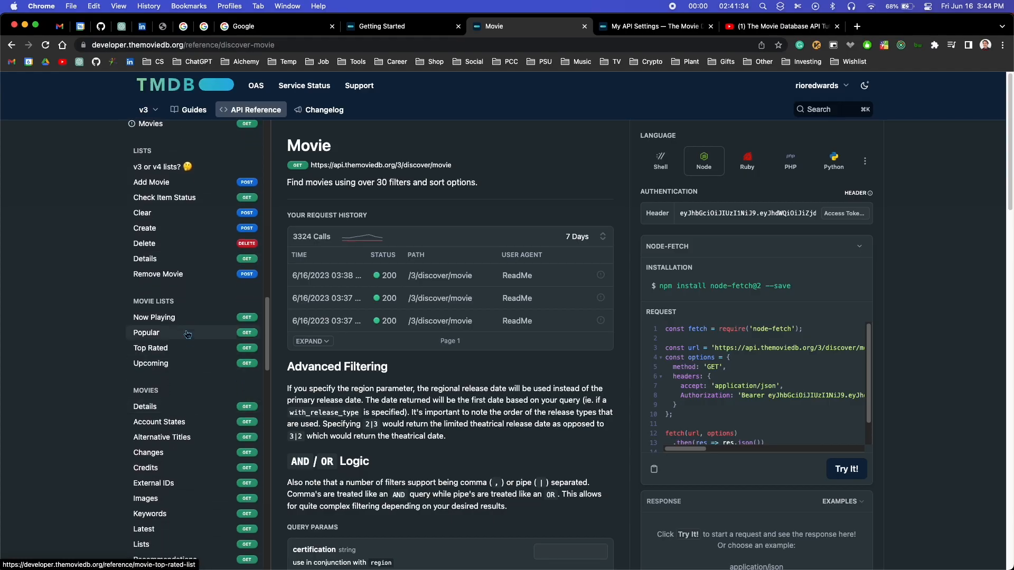
left_click(147, 332)
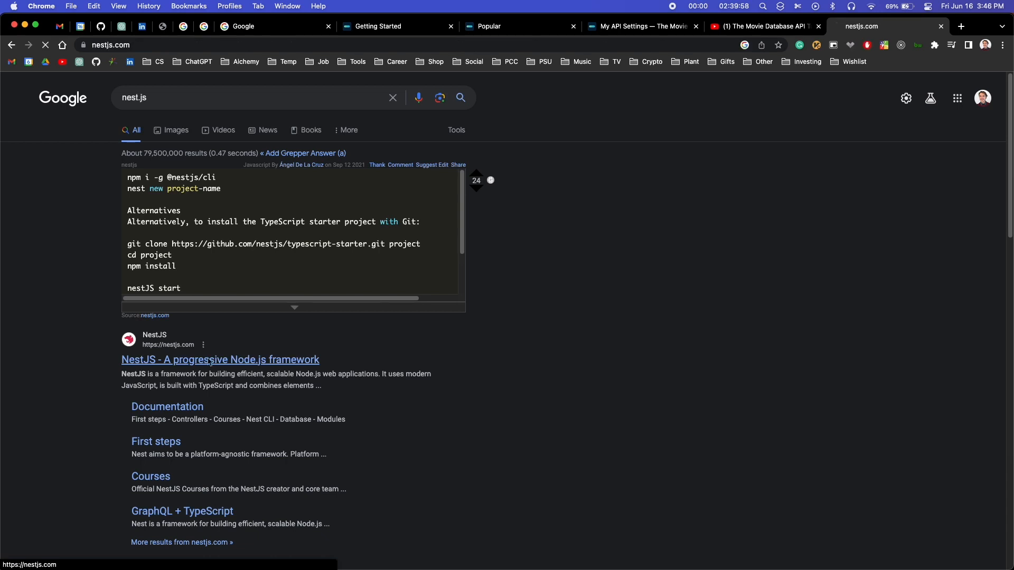
Review the NestJS documentation introduction with its installation commands
left_click(220, 359)
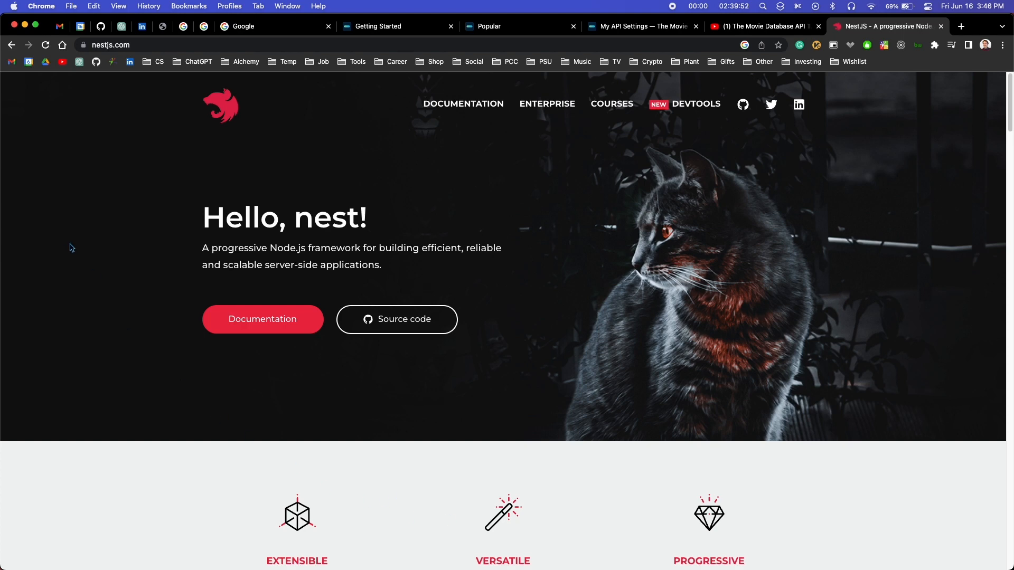
mouse_move(459, 277)
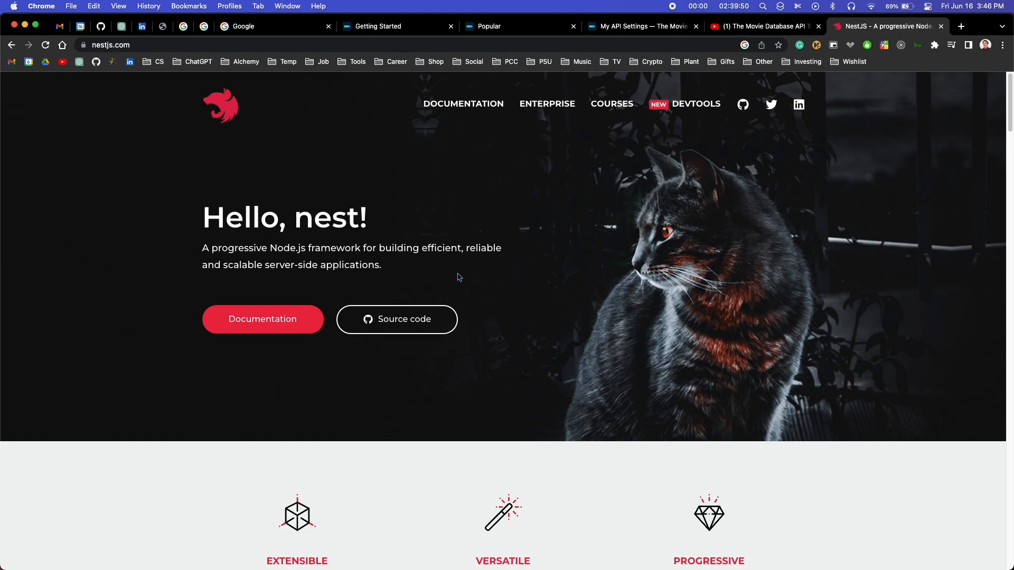
mouse_move(450, 275)
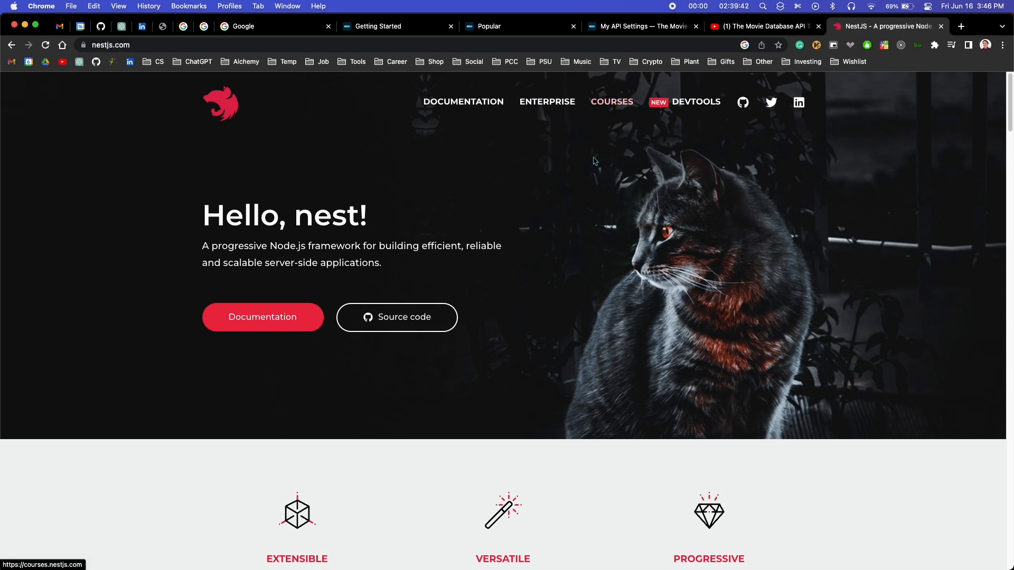
scroll("down", 3)
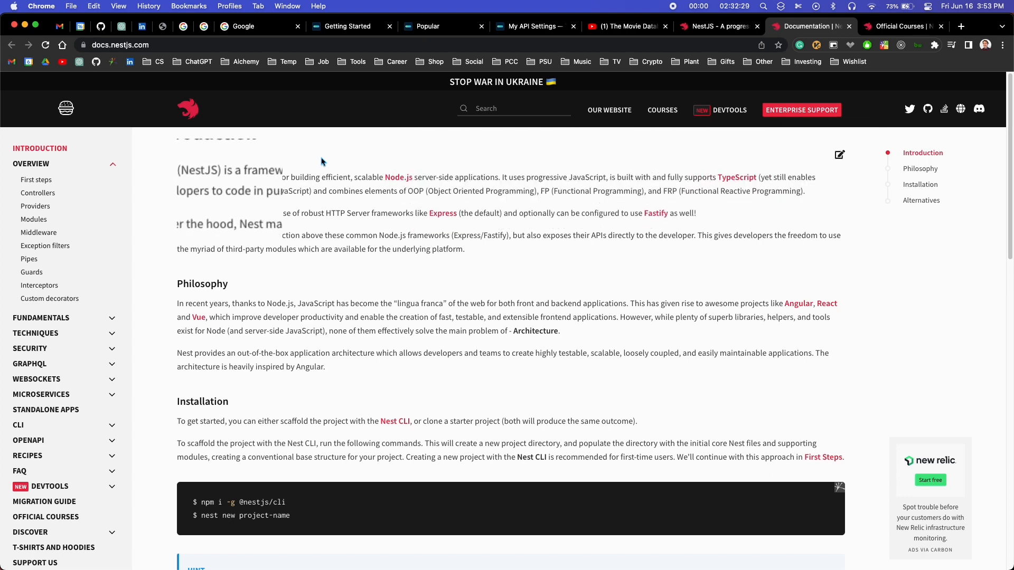
scroll("up", 3)
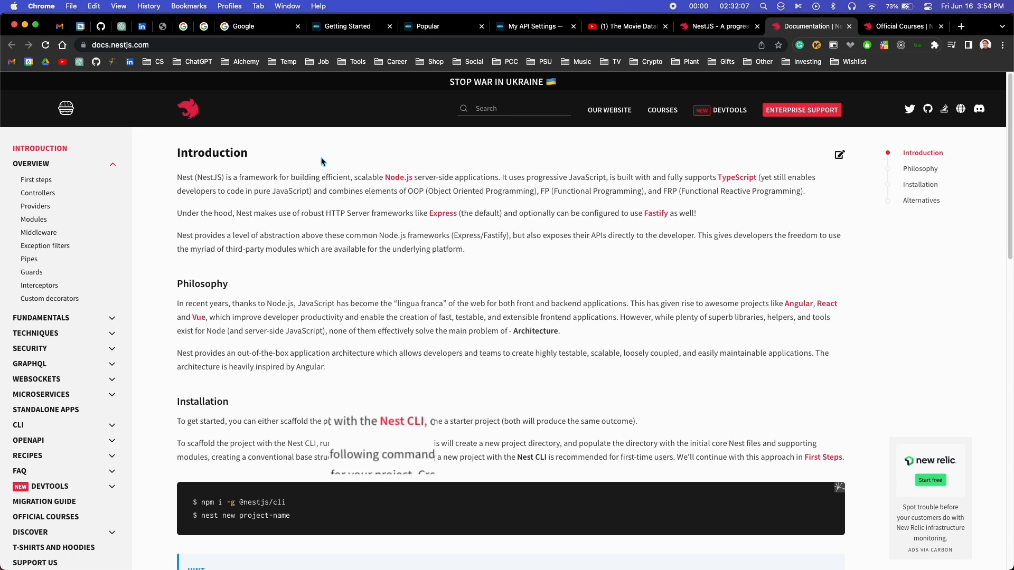
Create the public GitHub repository challenge4_nest_movie_list
left_click(899, 27)
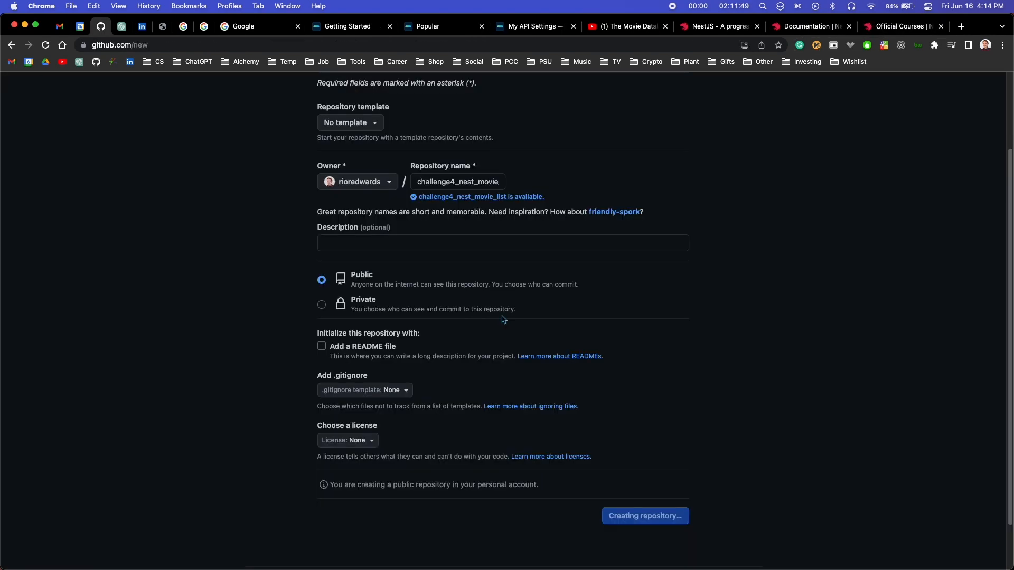
left_click(644, 515)
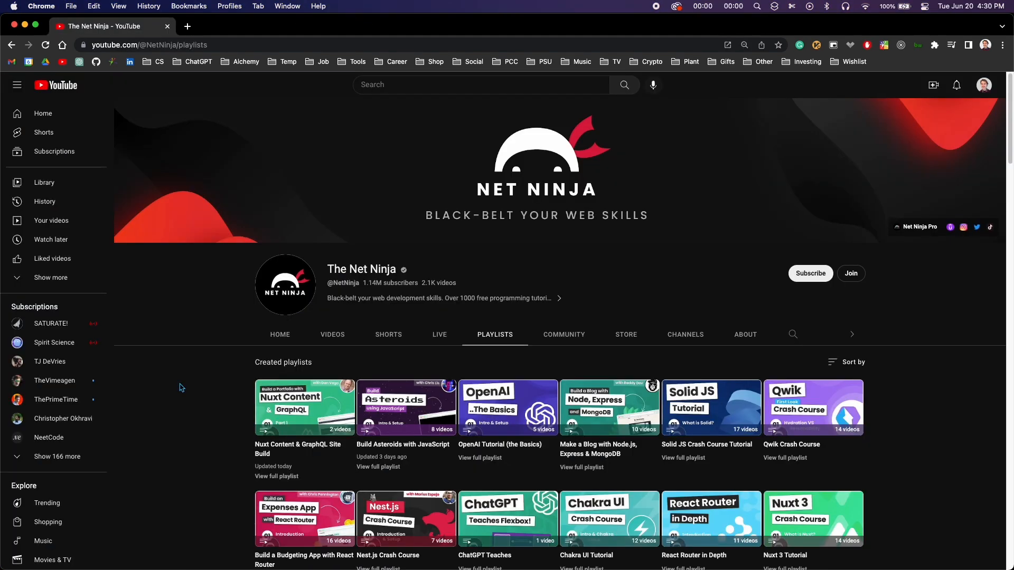
Start the NestJS dev server and prepare a GET request to localhost:3000 in Postman
scroll("down", 3)
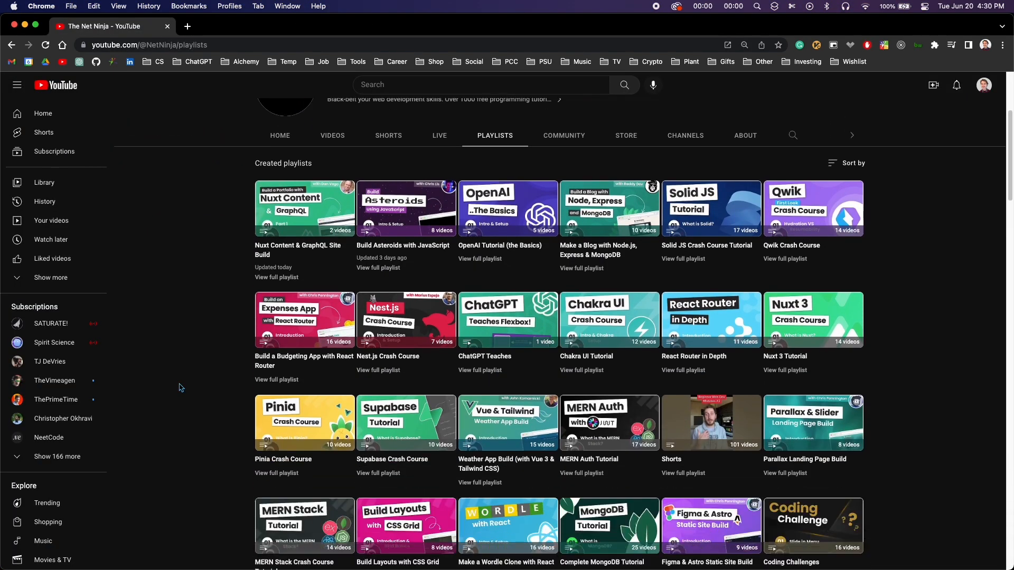
scroll("down", 3)
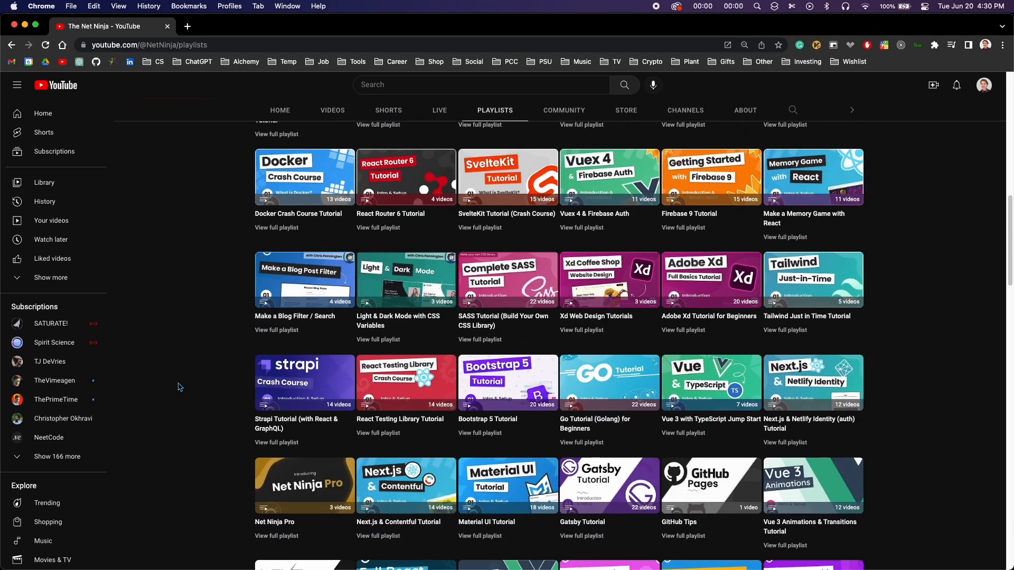
scroll("down", 3)
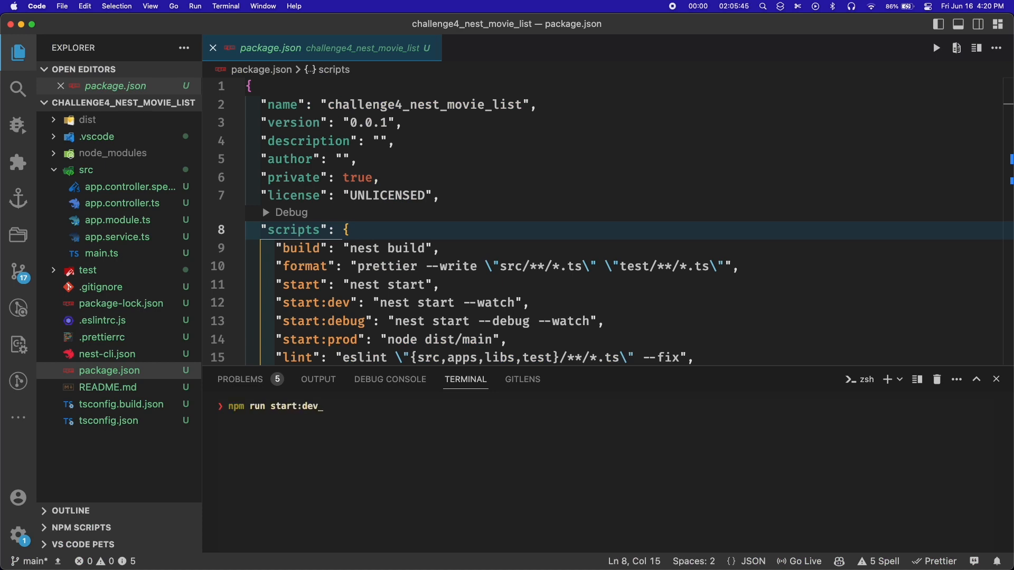
key("Return")
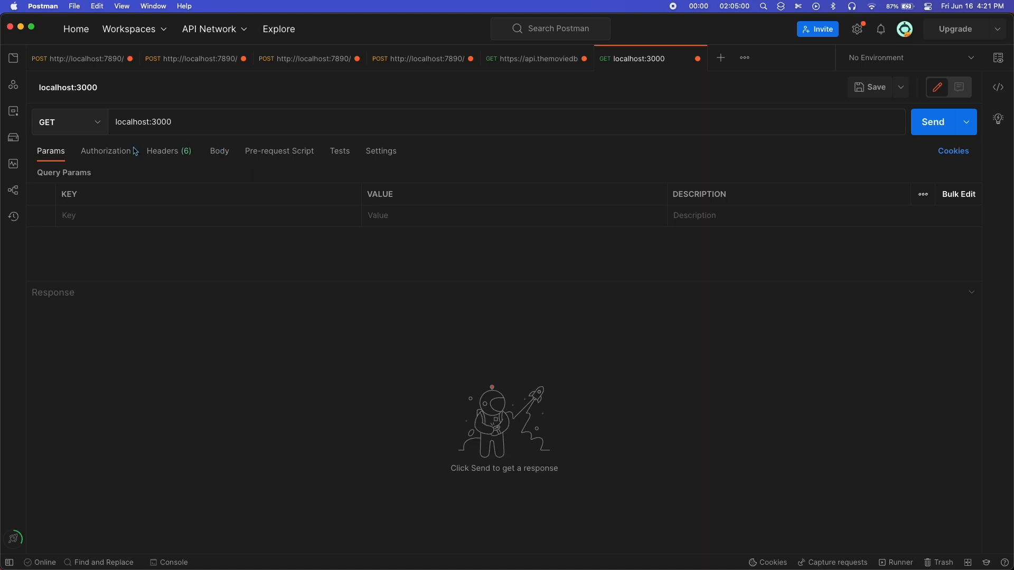
left_click(932, 122)
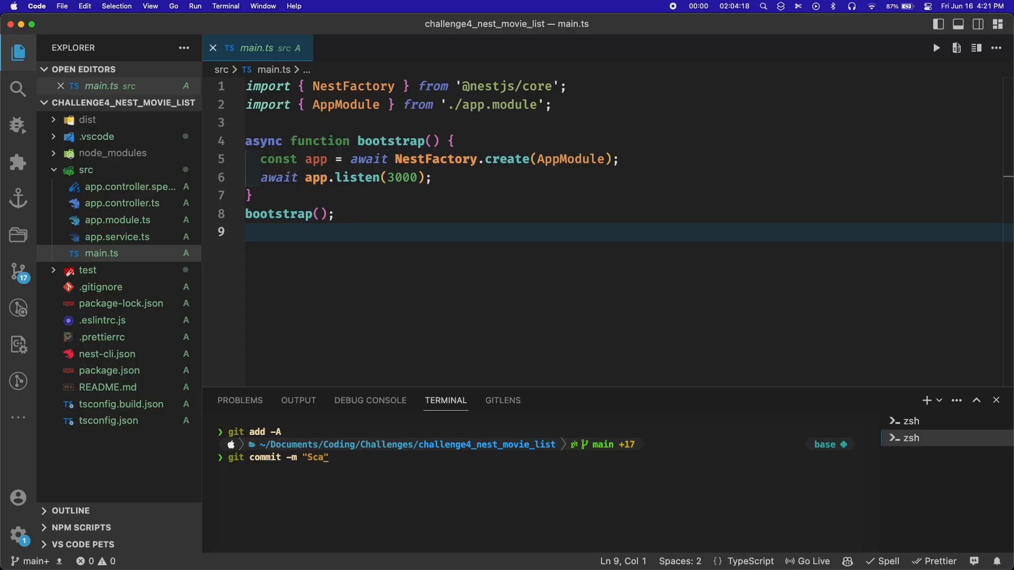
Change getHello in app.service.ts to return 'Hello YouTube!'
left_click(117, 236)
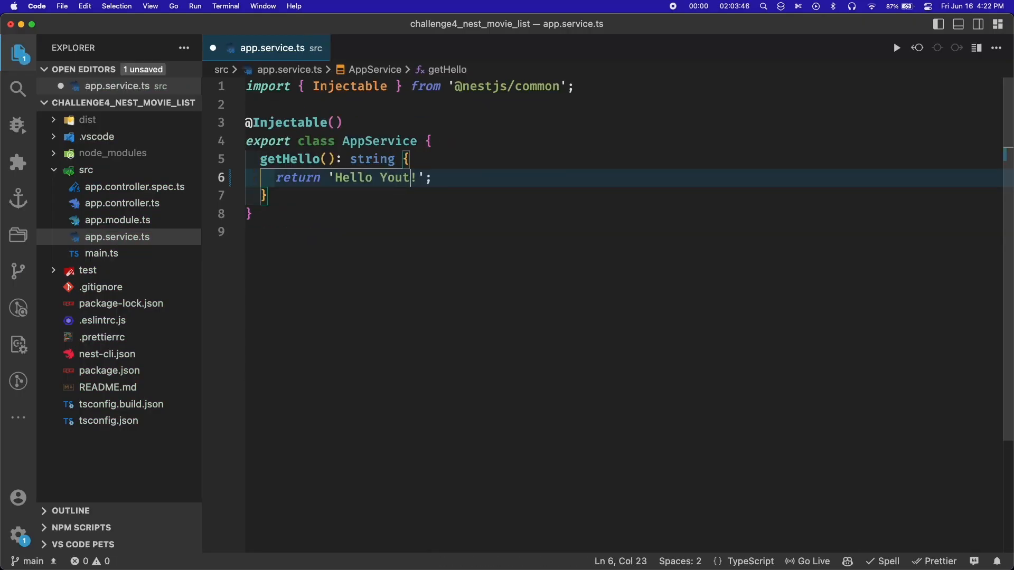
type("ube")
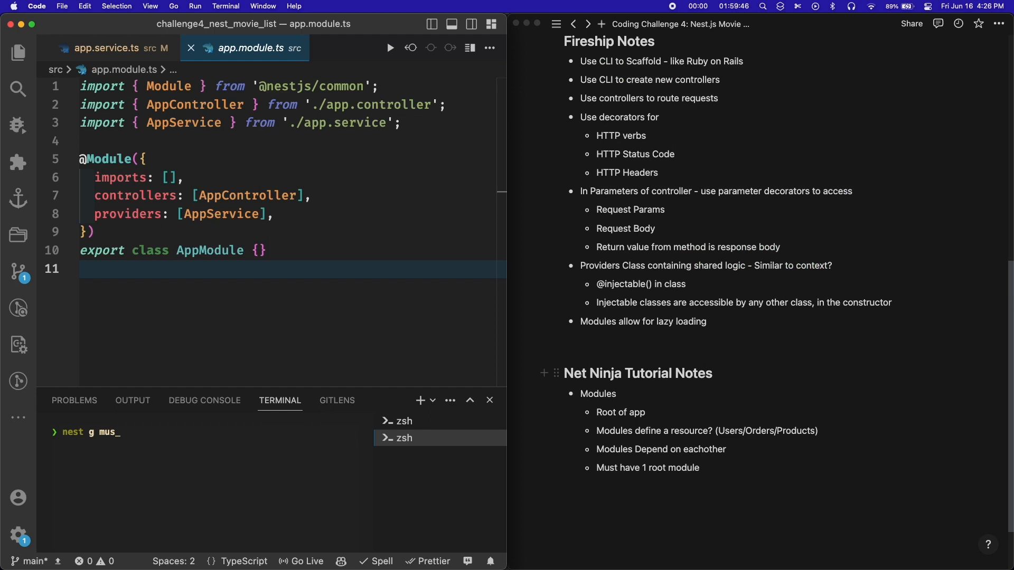
Generate the movies module, controller and service with nest g commands
type("odule movie")
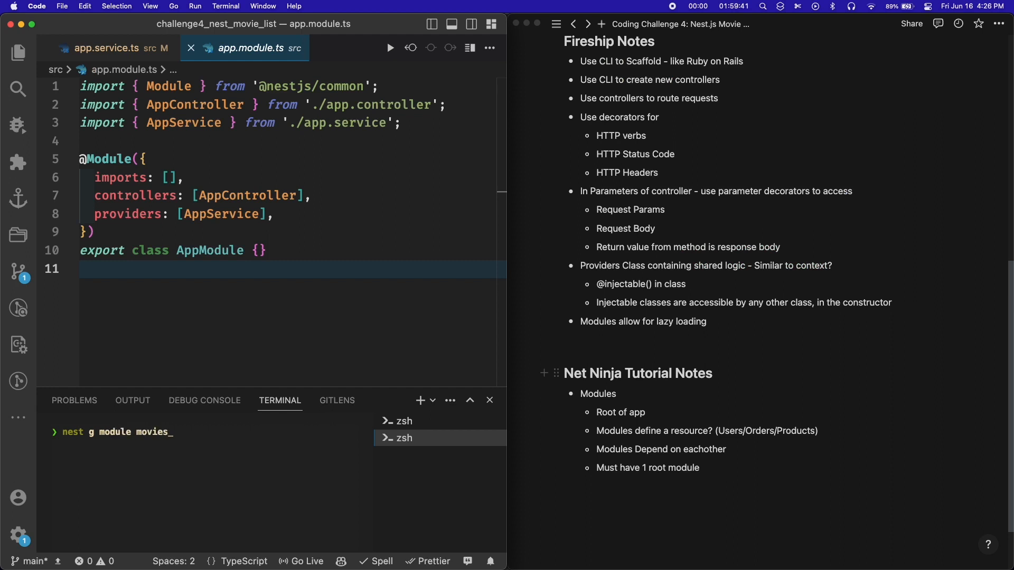
key("Return")
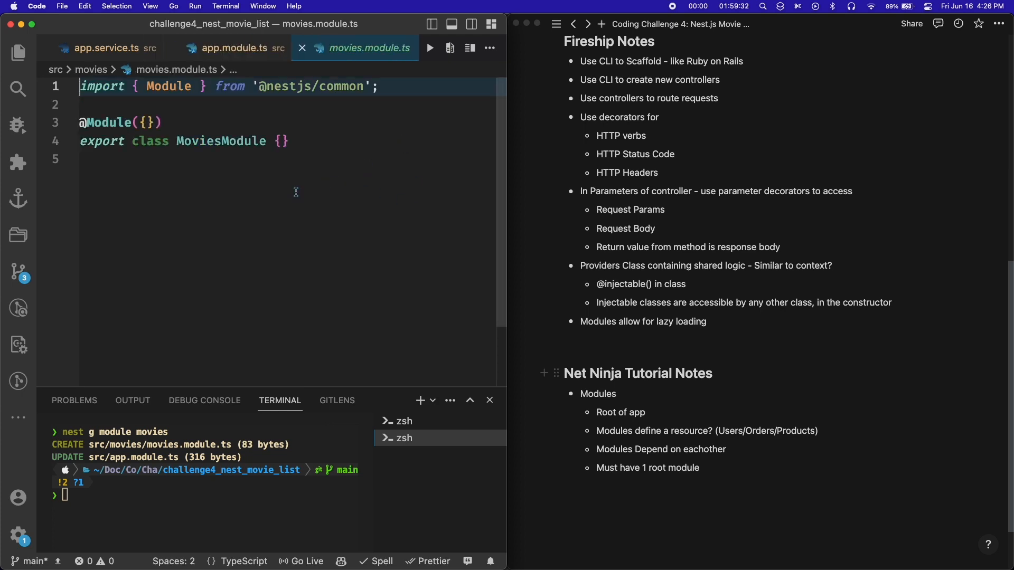
left_click(18, 53)
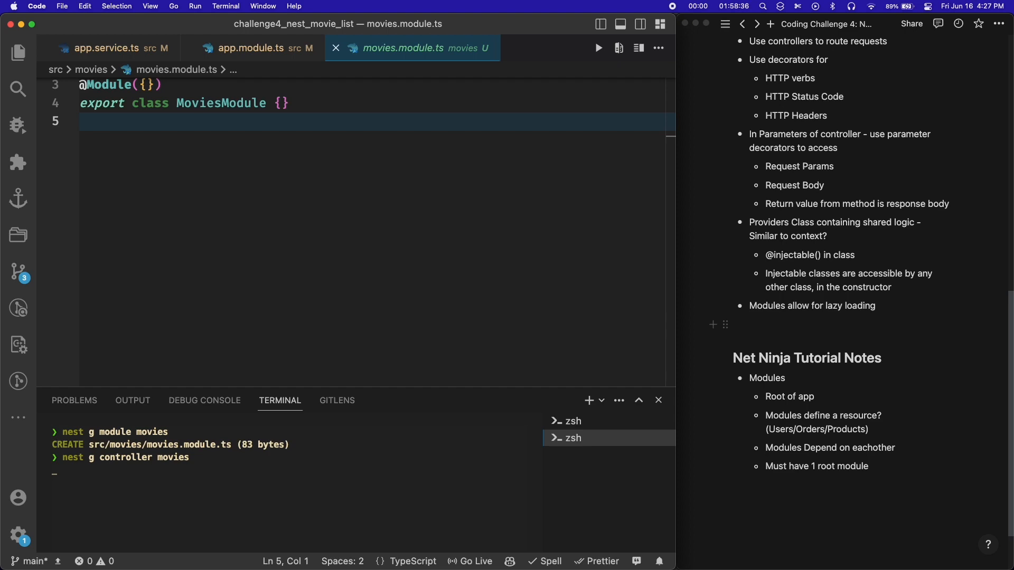
left_click(18, 52)
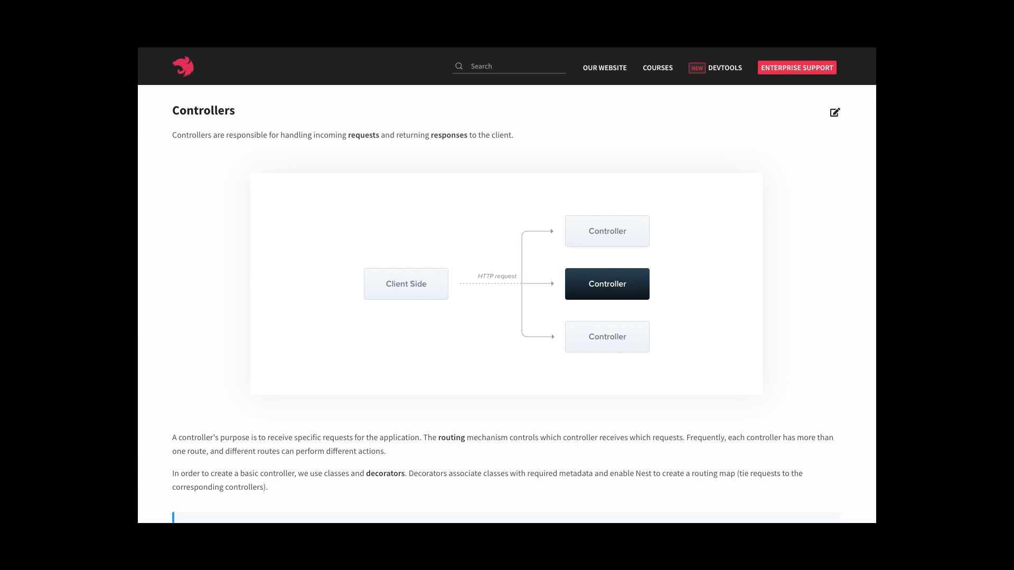
Scaffold the tvShows resource and inspect its generated controller files
scroll("down", 3)
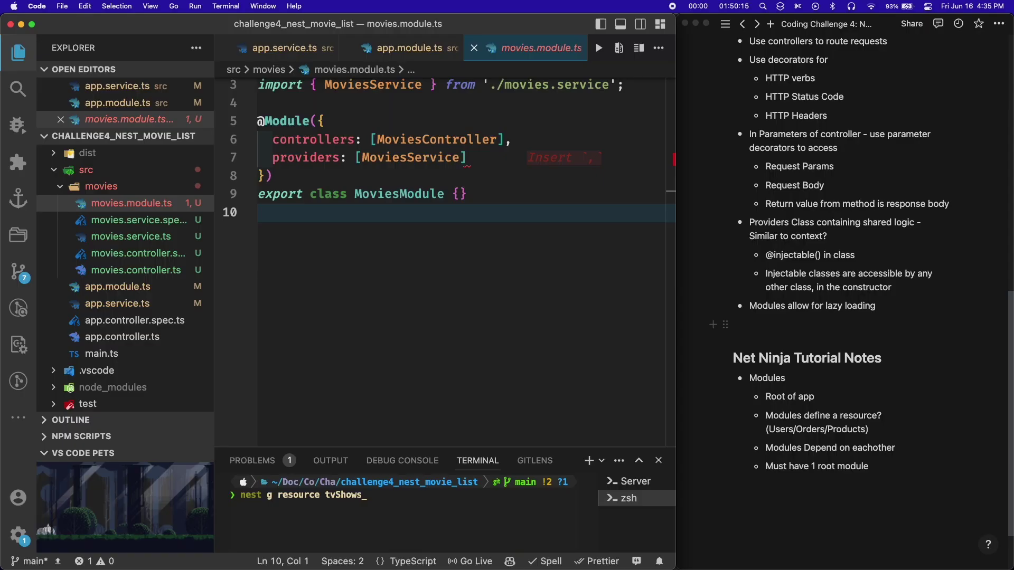
key("Return")
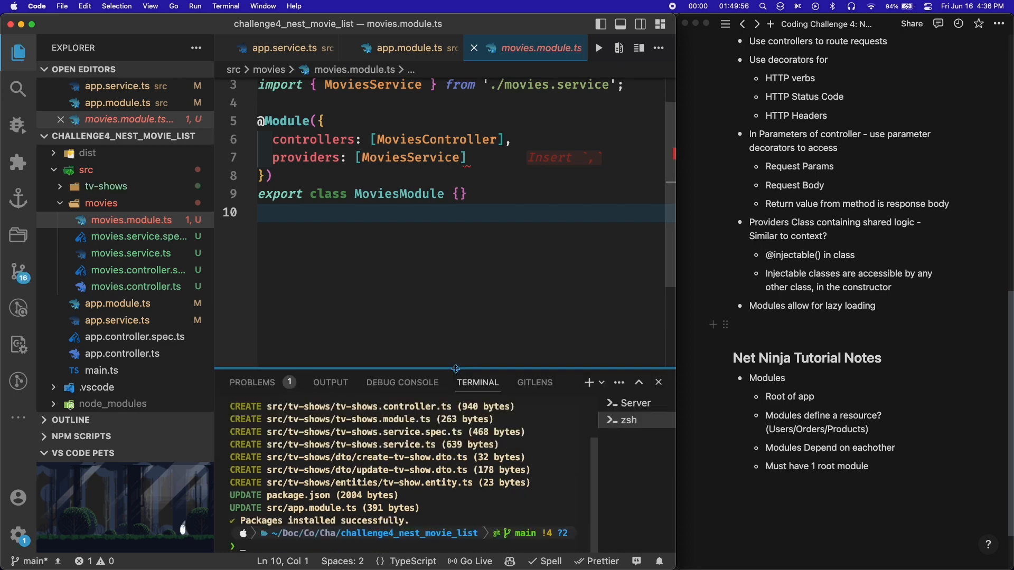
left_click(138, 235)
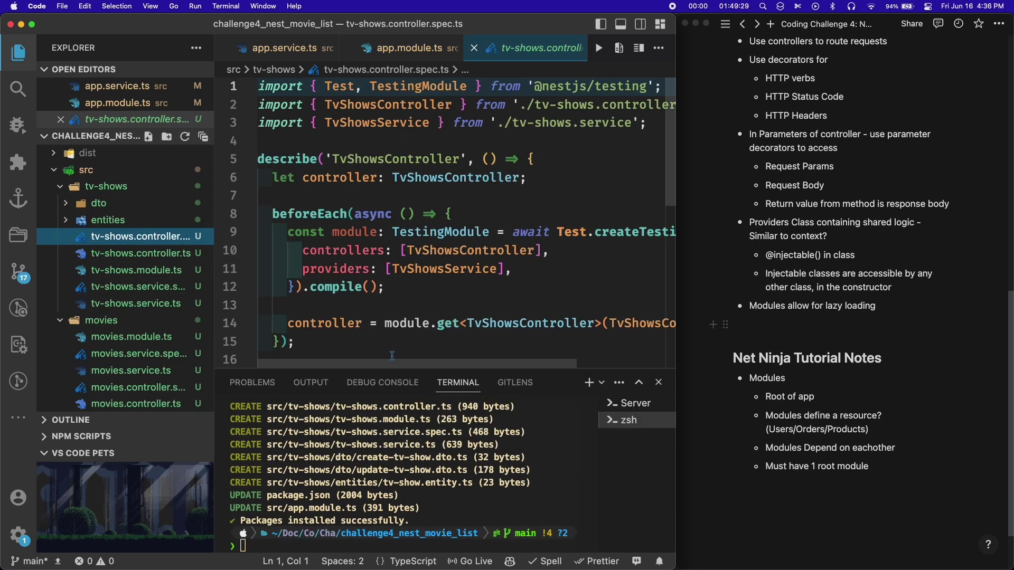
left_click(136, 303)
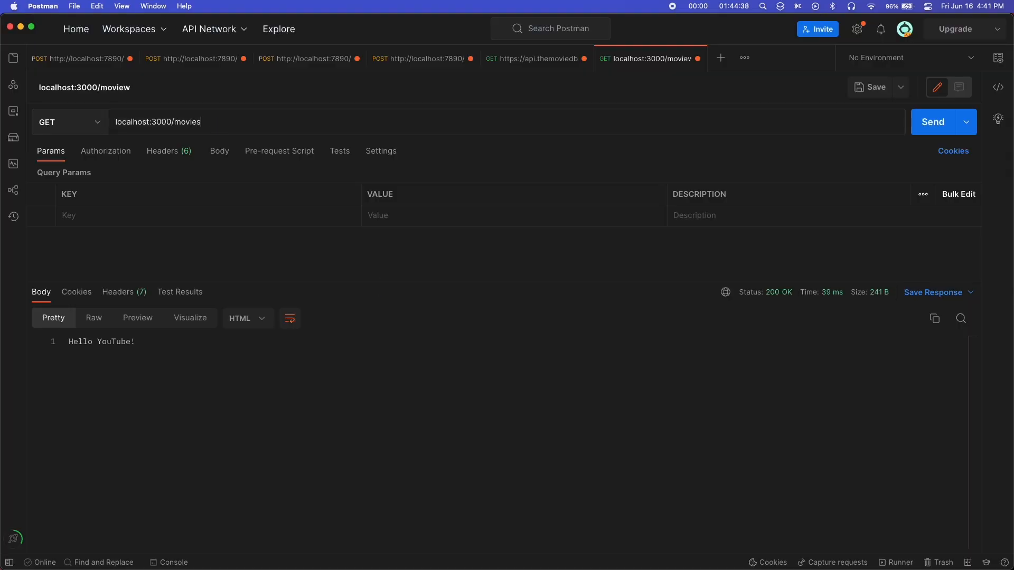
left_click(937, 121)
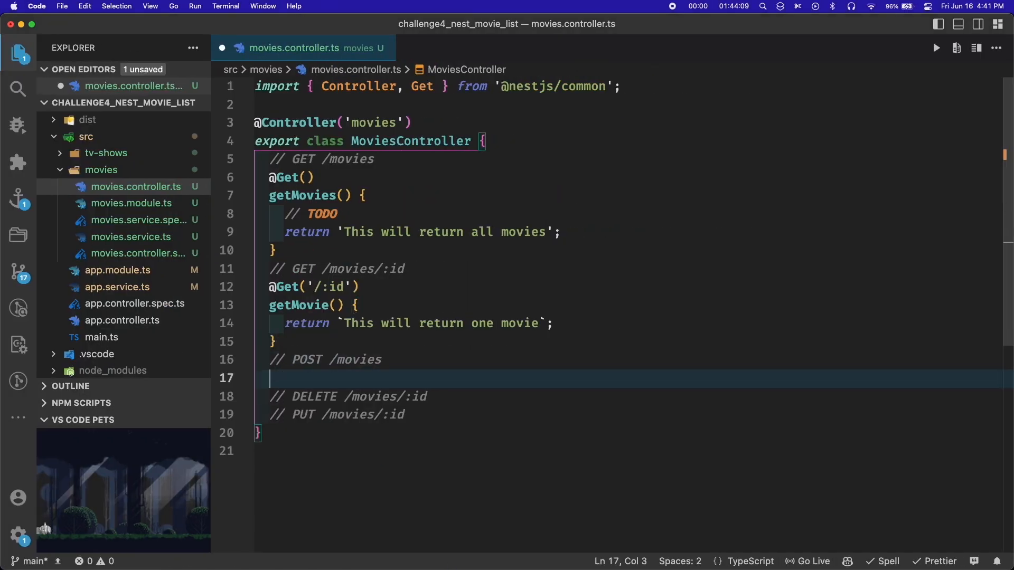
type("@Post")
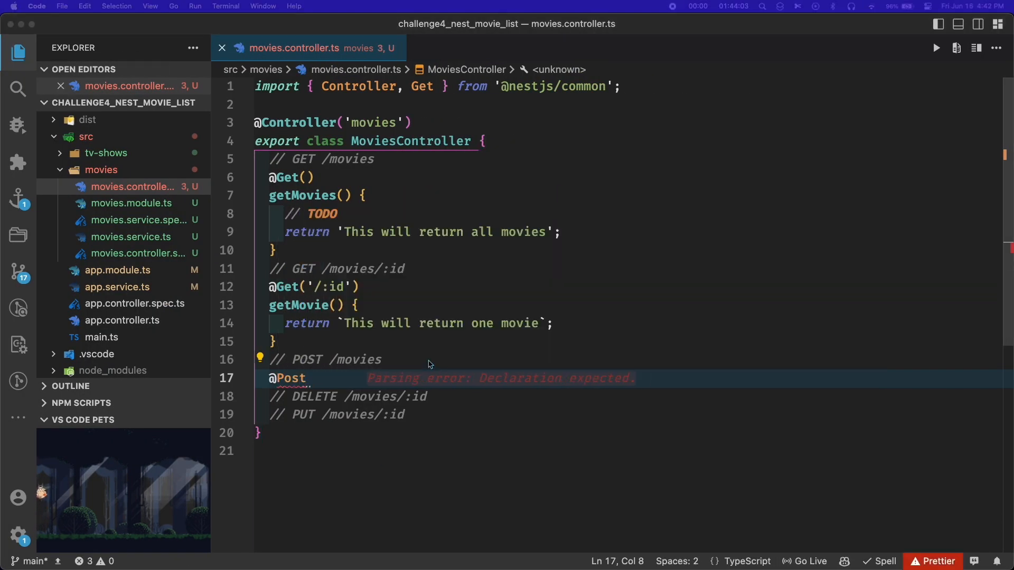
type("()")
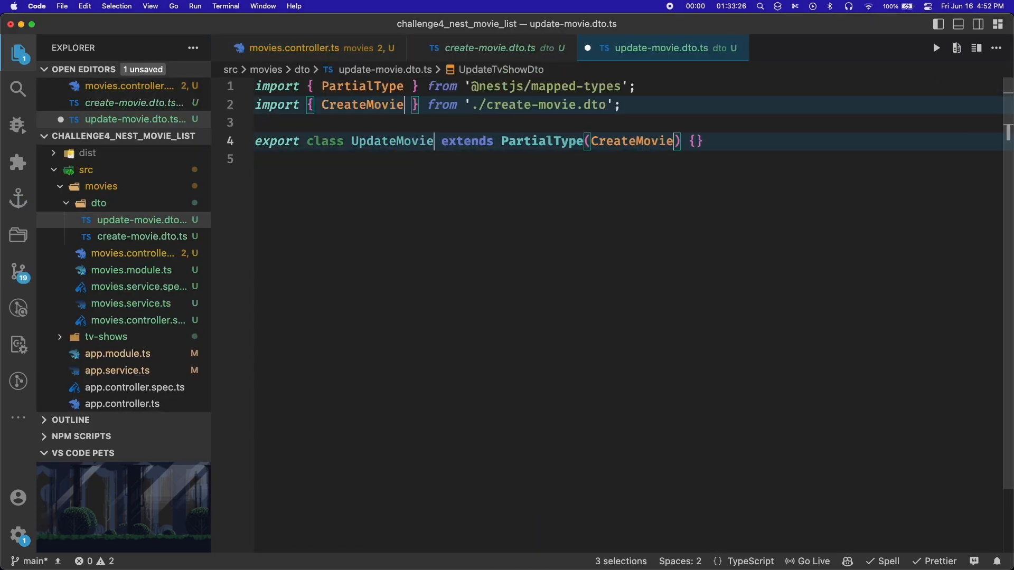
Add a name: string field to the CreateMovieDTO class in create-movie.dto.ts
left_click(491, 48)
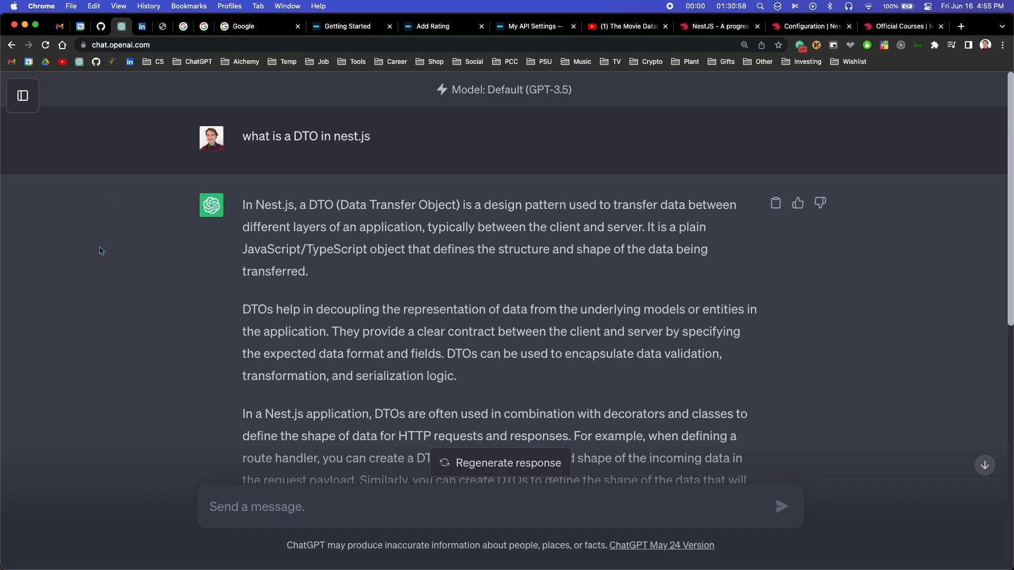
scroll("down", 3)
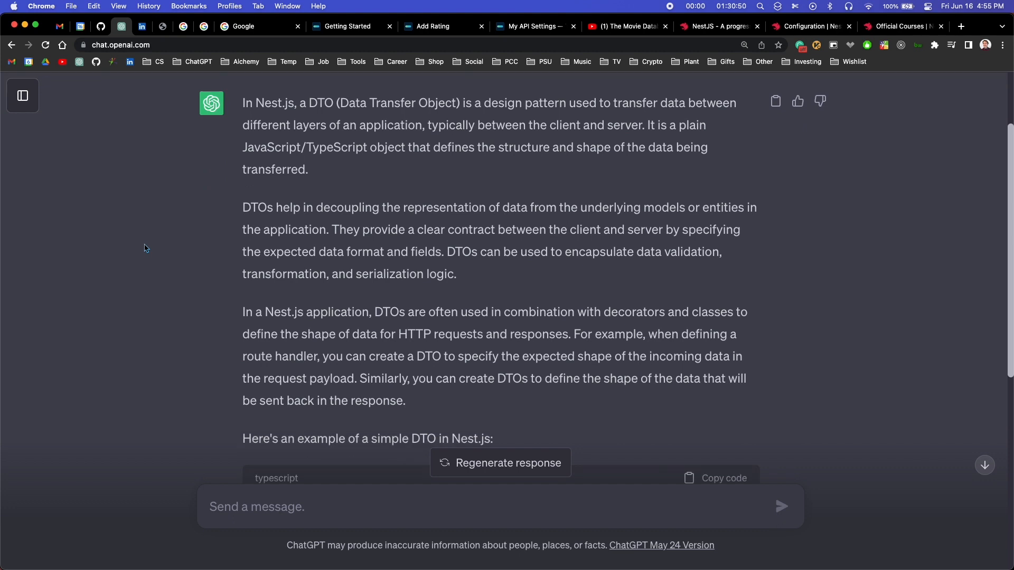
scroll("down", 3)
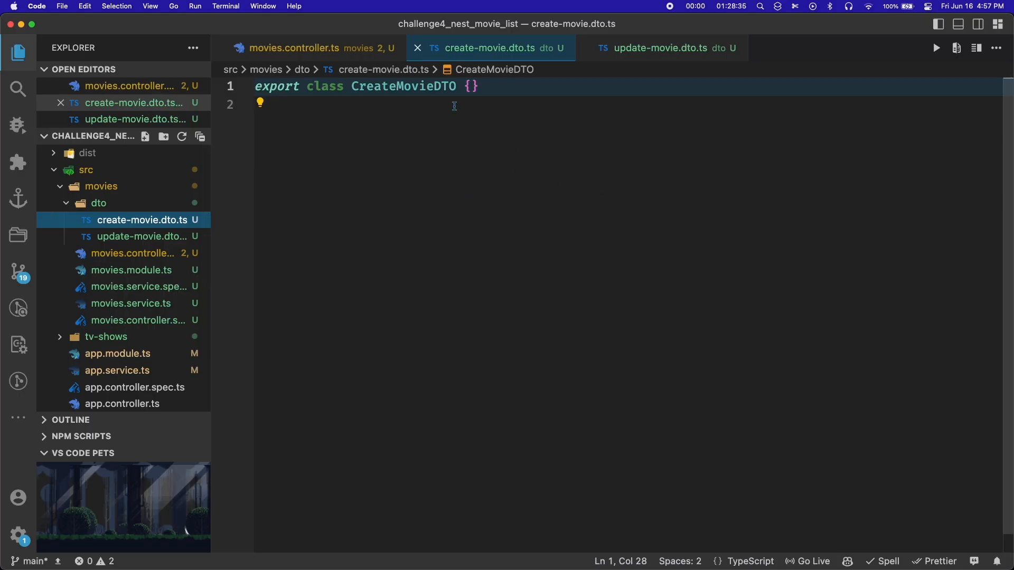
type("name: string")
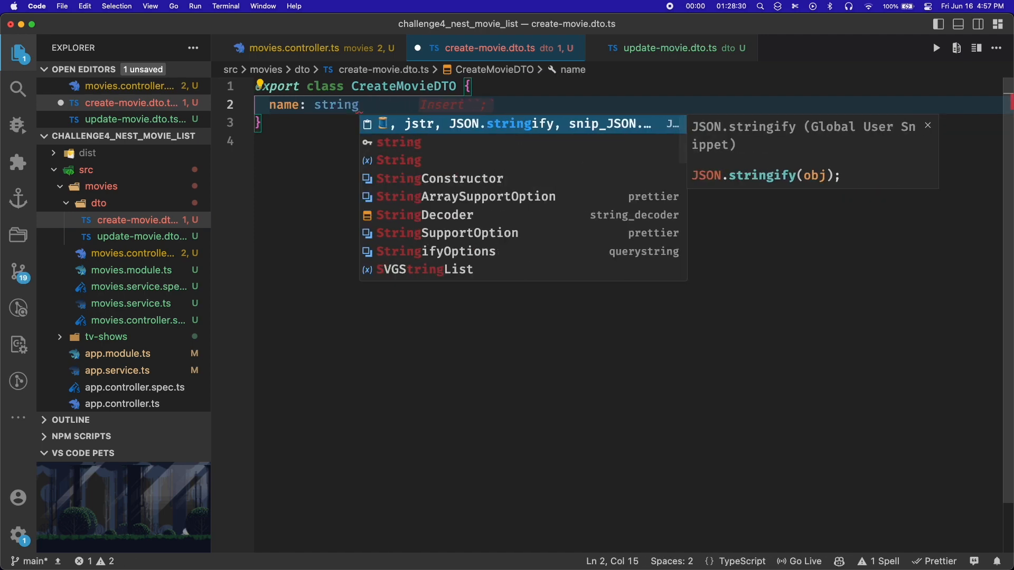
left_click(292, 48)
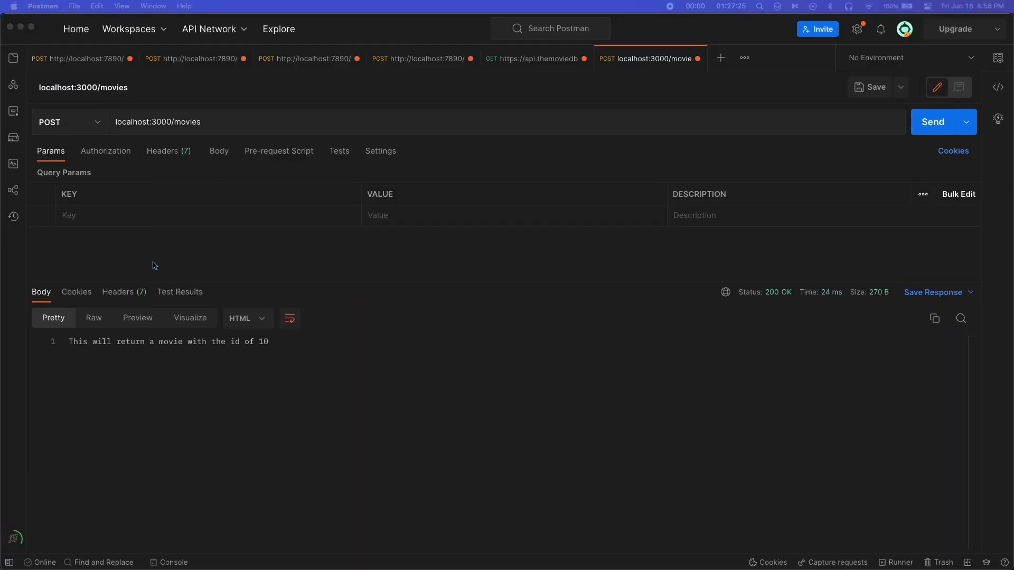
Set the POST request body format to raw JSON for localhost:3000/movies, then return to the movies service spec
left_click(219, 151)
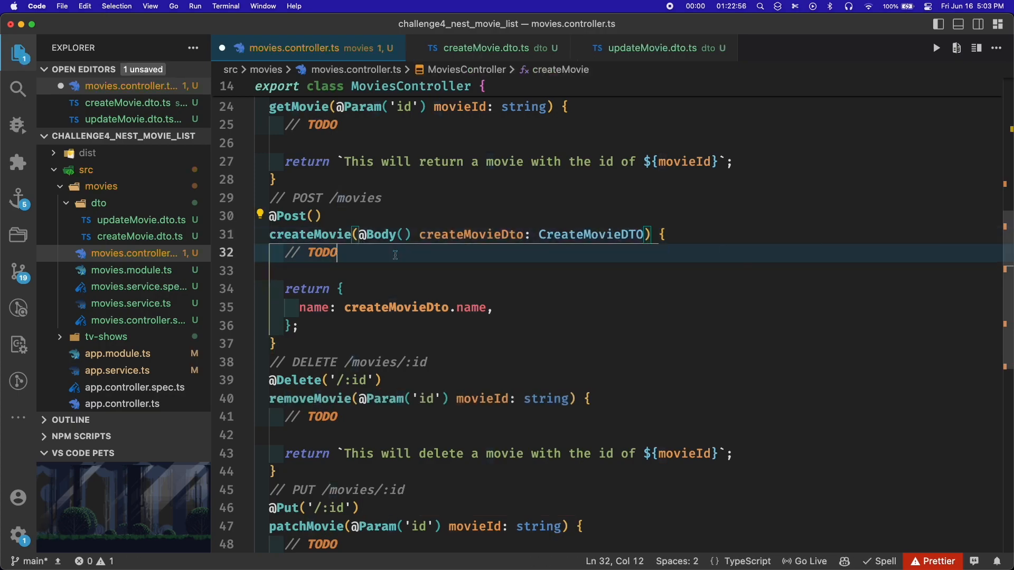
scroll("up", 3)
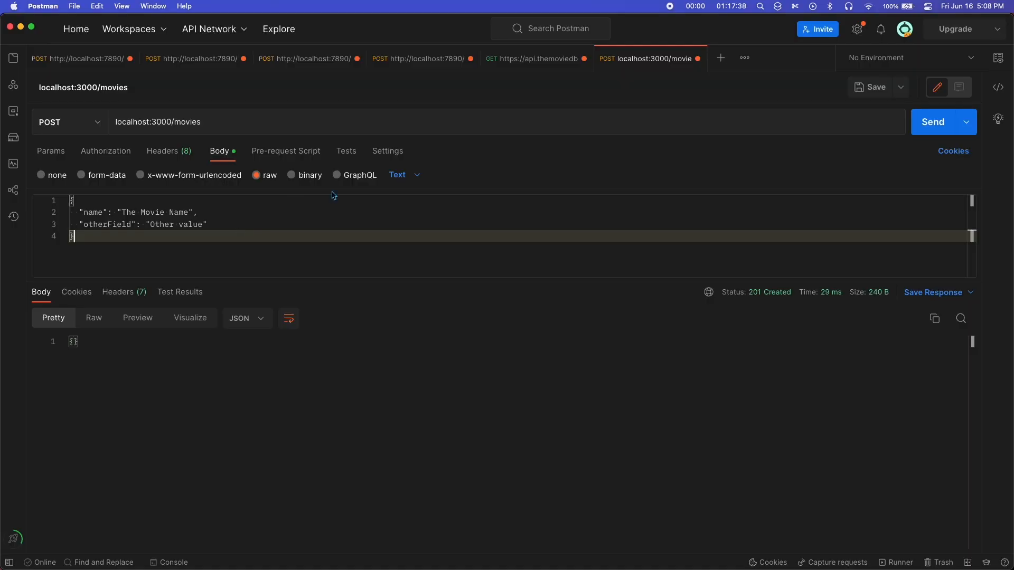
left_click(398, 175)
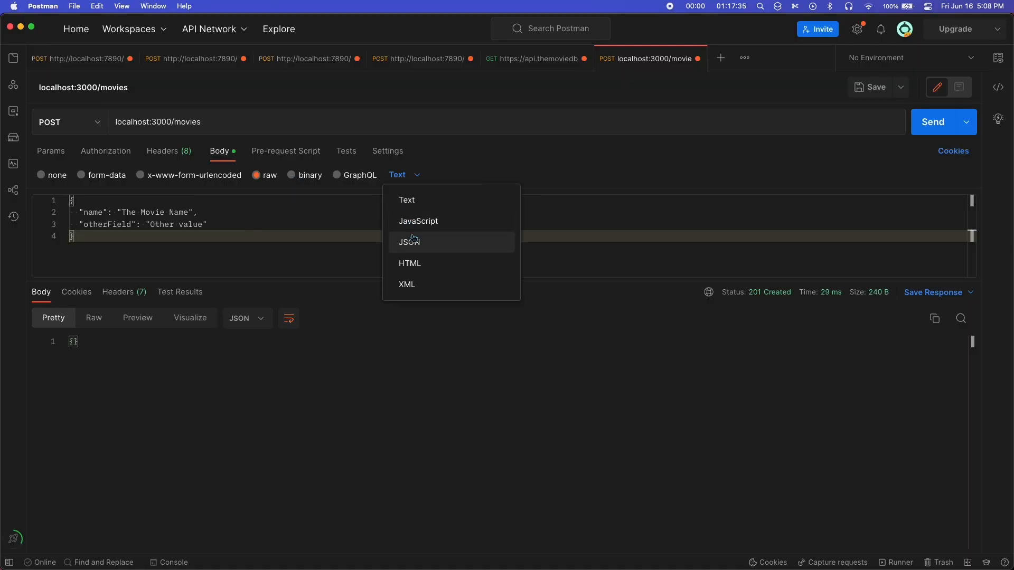
left_click(410, 241)
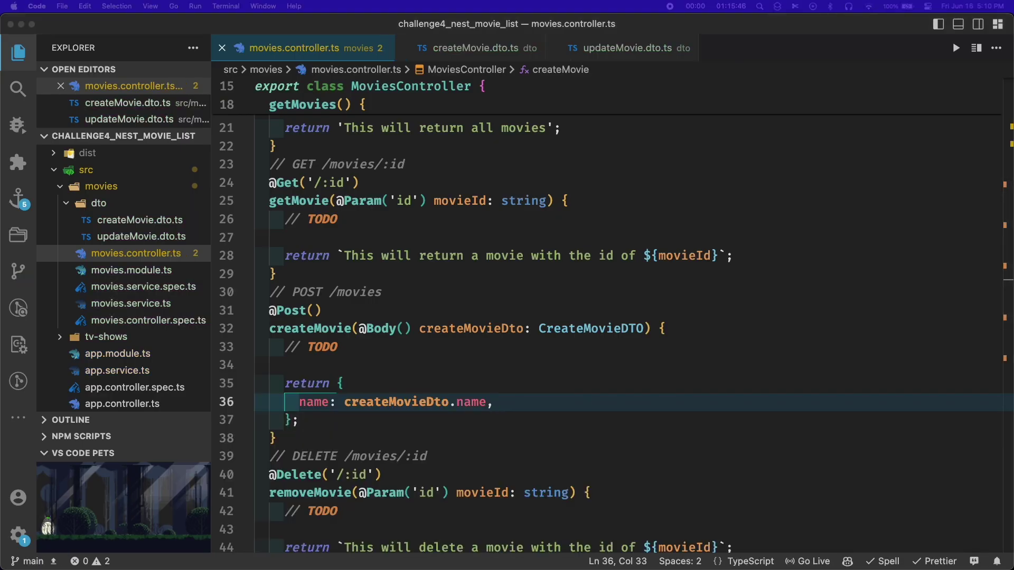
left_click(133, 303)
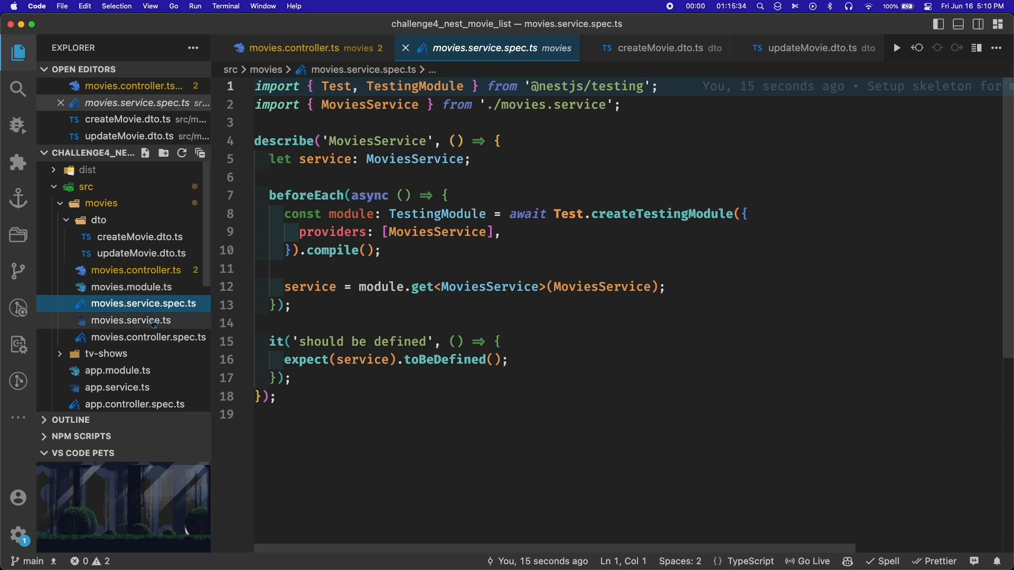
Implement create() pushing {id, ...movieData} and update() via getOne, deleteOne and push in movies.service.ts
left_click(132, 320)
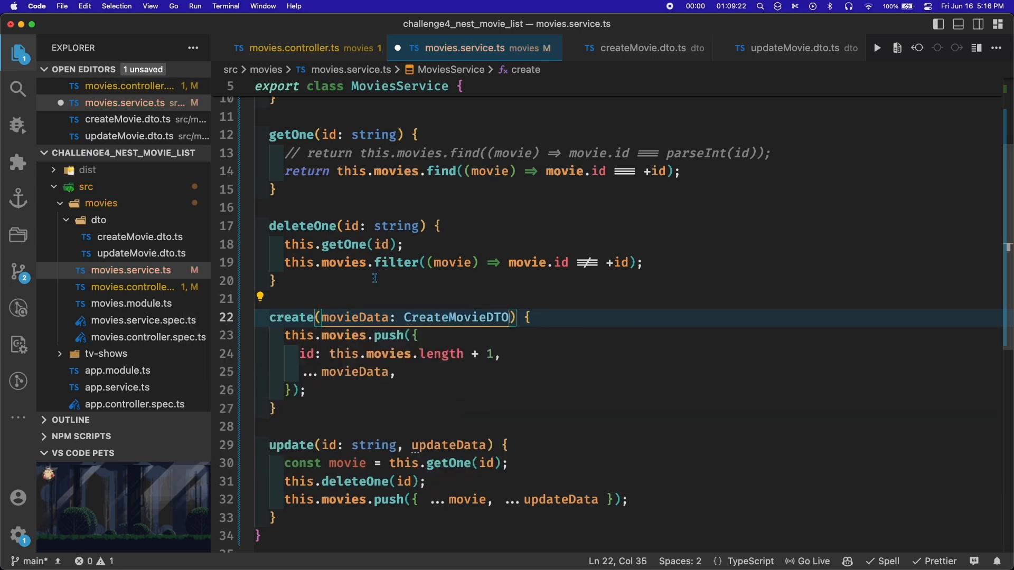
left_click(138, 236)
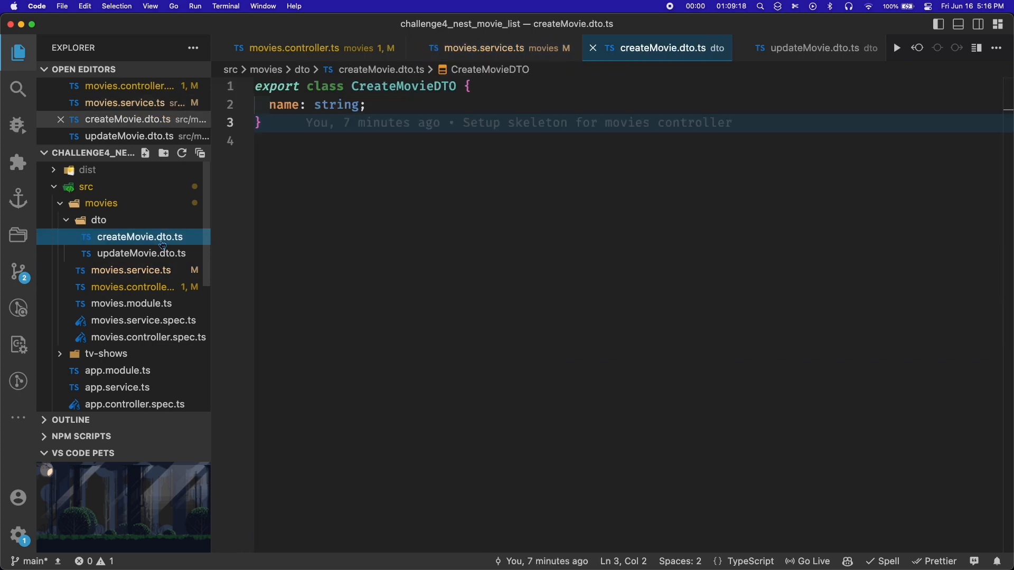
left_click(482, 48)
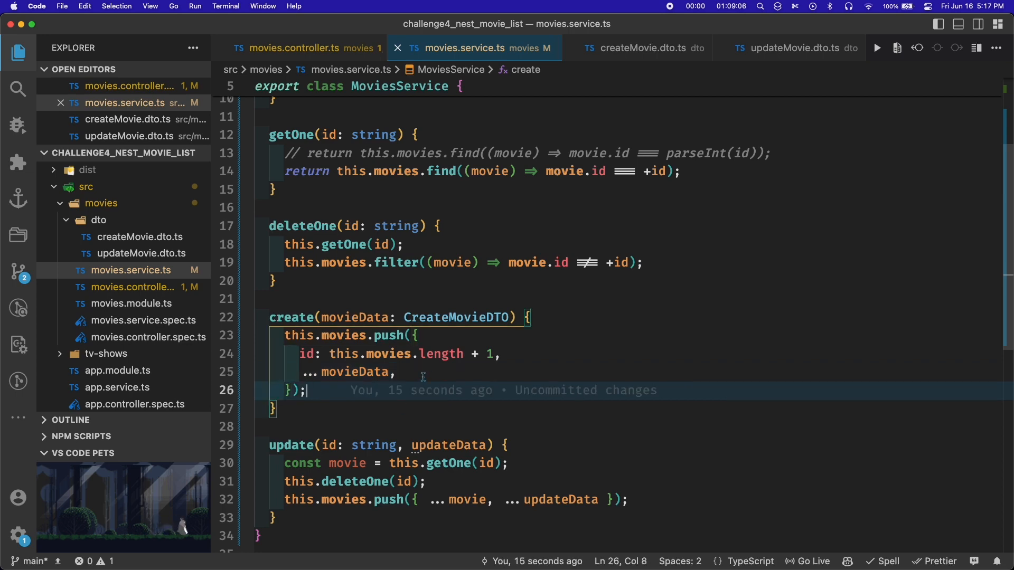
scroll("down", 3)
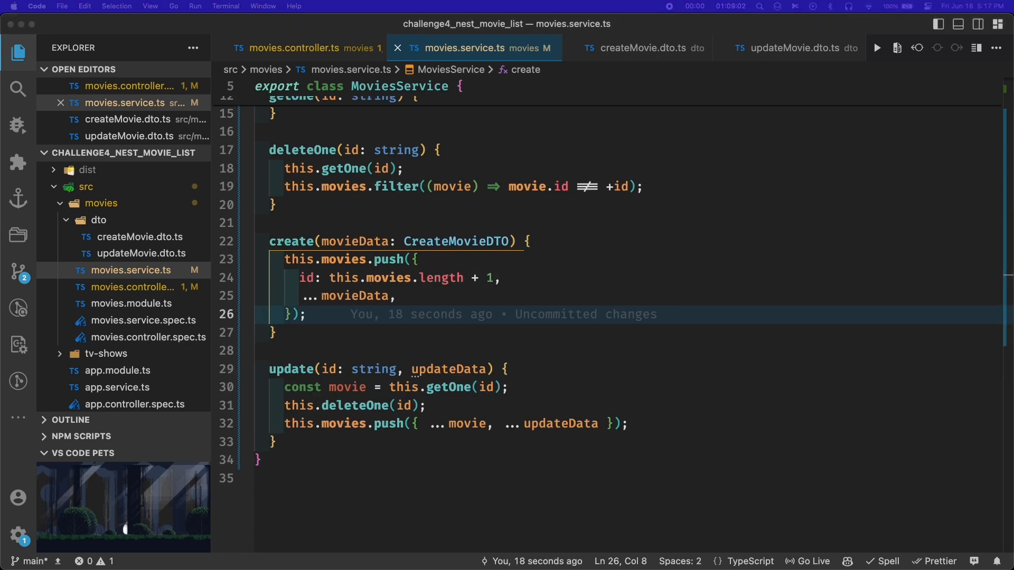
left_click(272, 442)
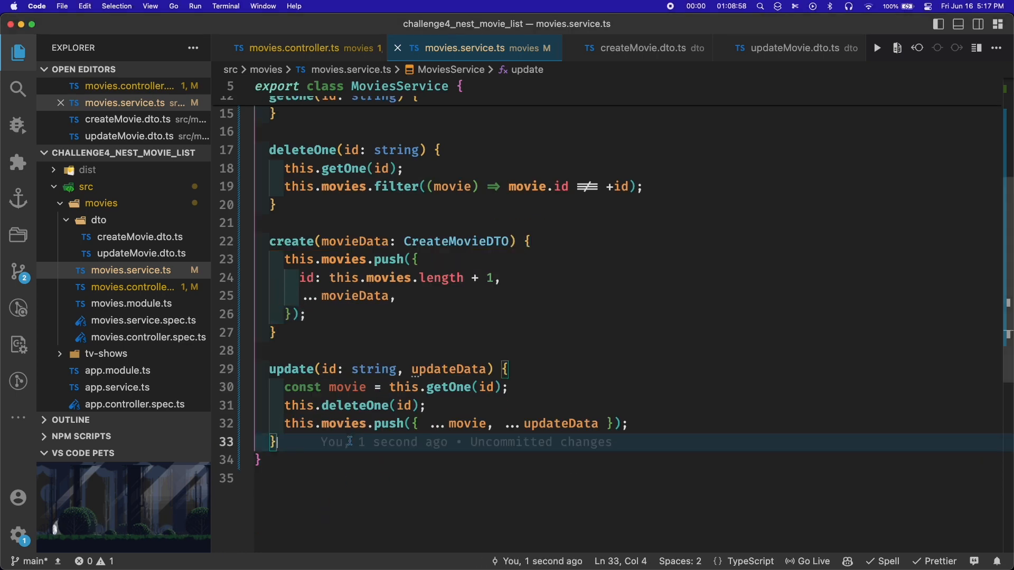
scroll("up", 3)
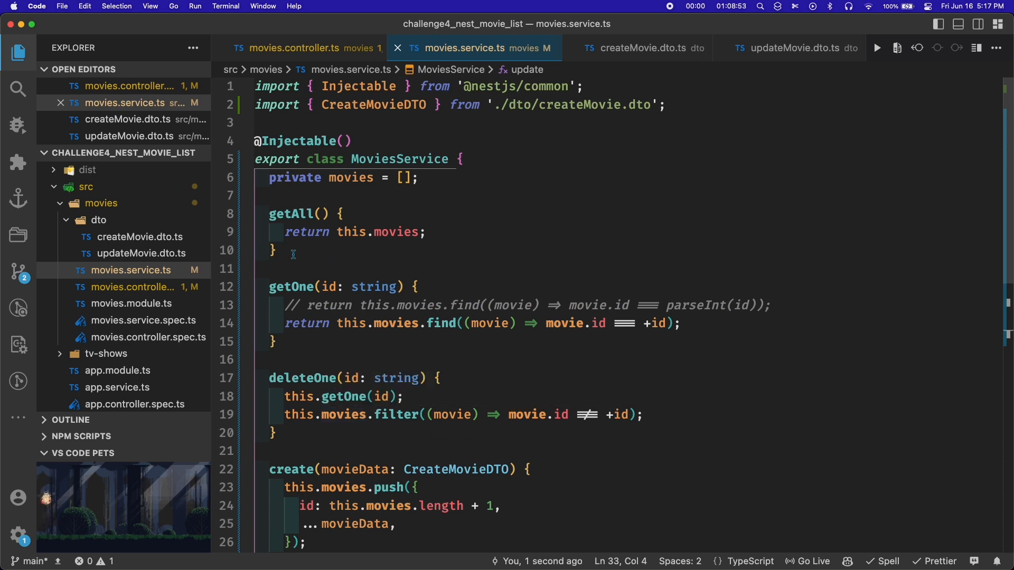
Review the movies controller's PUT-by-id stub and the UpdateMovieDTO file against the service
left_click(298, 47)
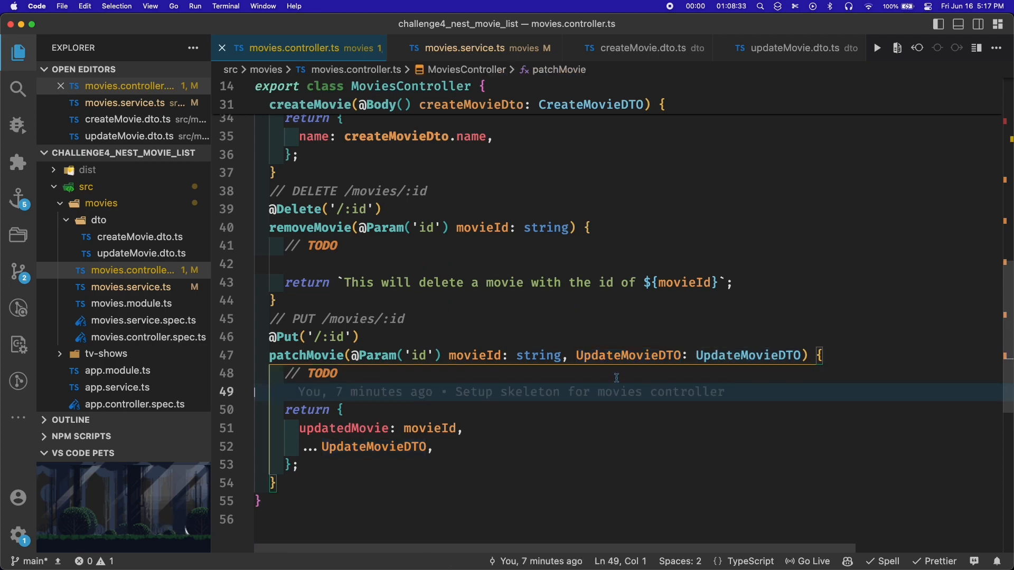
scroll("up", 3)
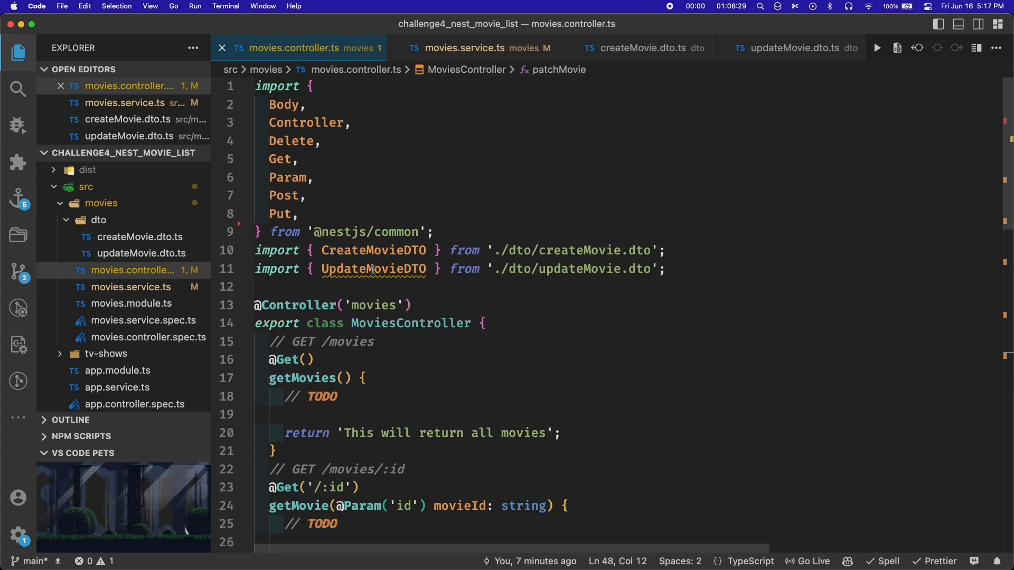
left_click(808, 48)
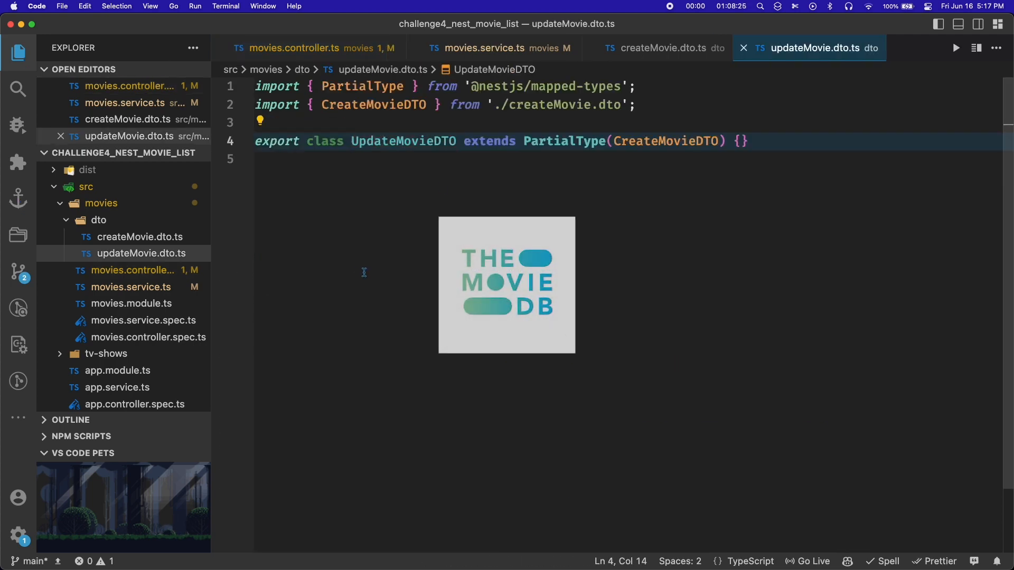
left_click(304, 48)
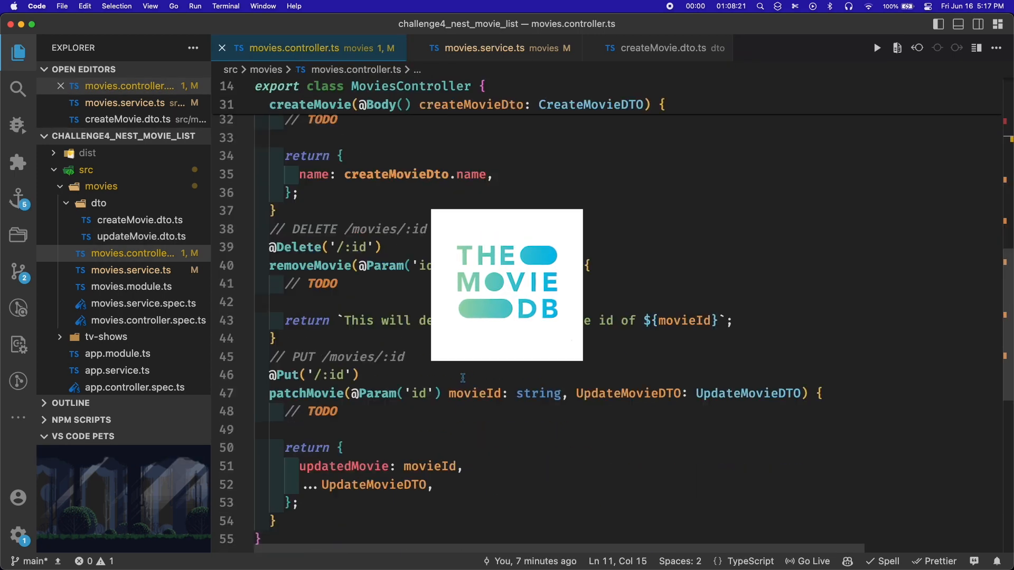
scroll("down", 3)
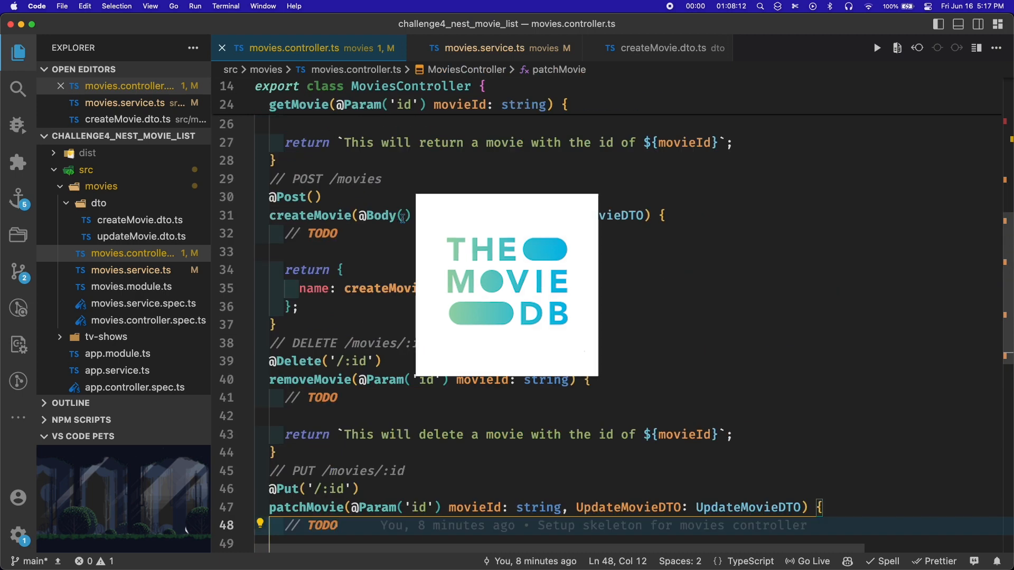
left_click(500, 48)
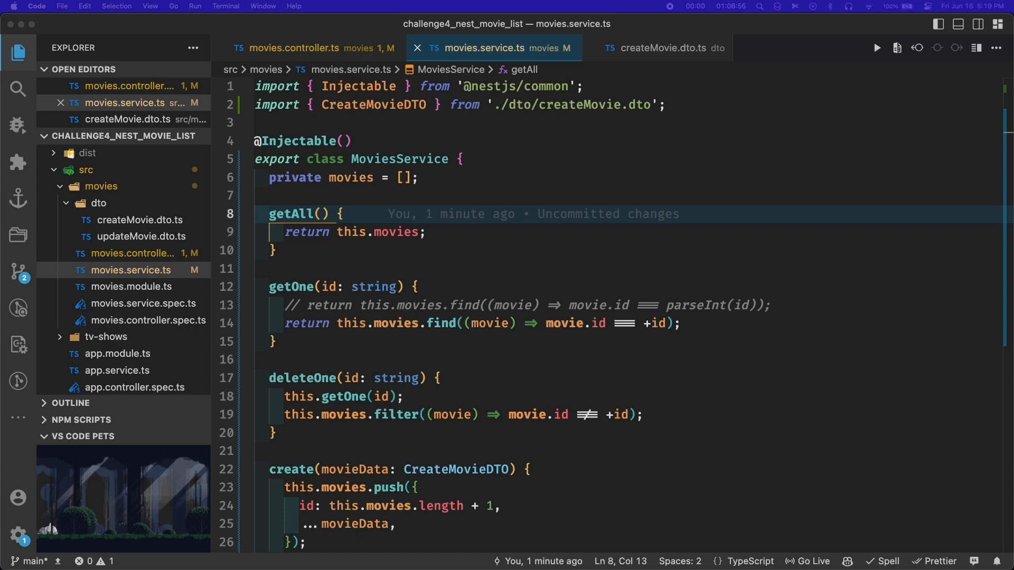
Replace the getMovies placeholder with return this.moviesService.getAll() in movies.controller.ts
left_click(304, 48)
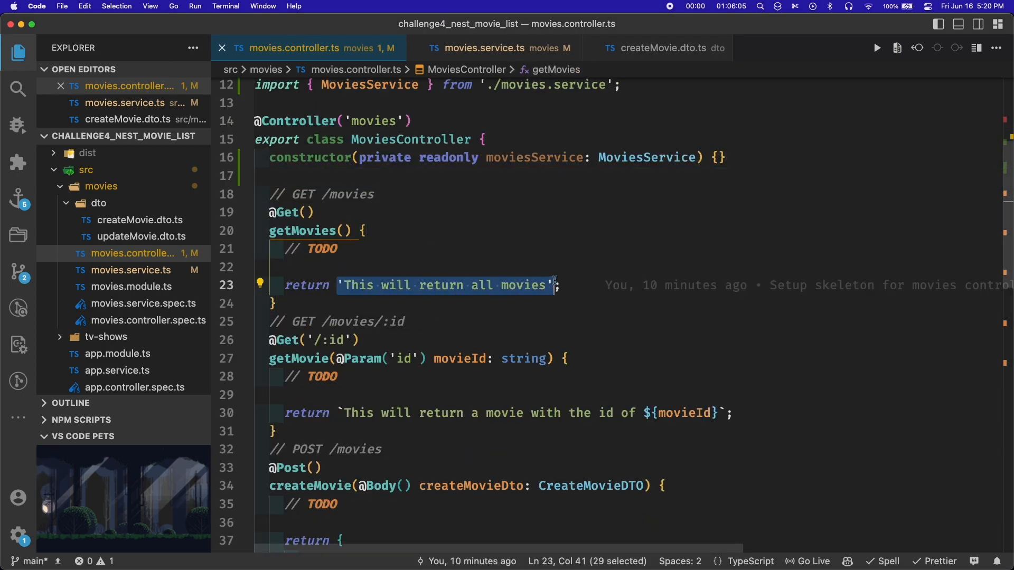
type("this.moviesService.getAll();")
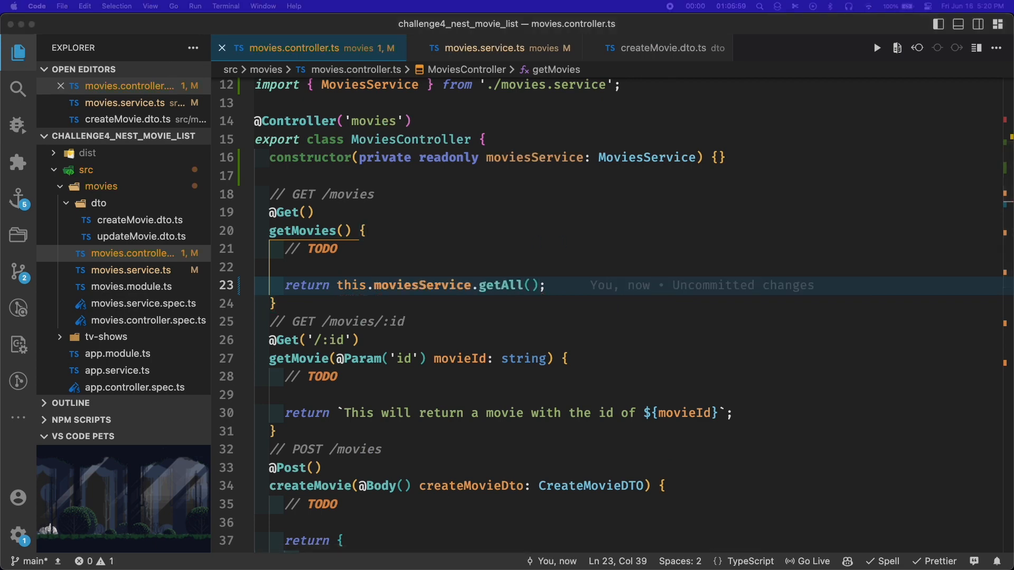
mouse_move(372, 279)
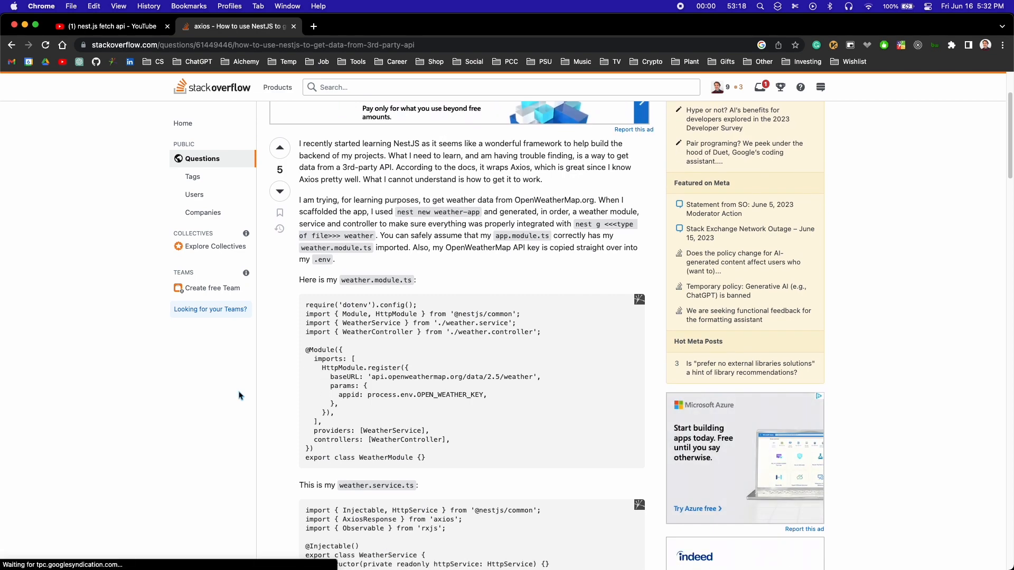
Read the NestJS HTTP module docs and the codewithvlad tutorial's 'Adding the API Module' section
scroll("down", 3)
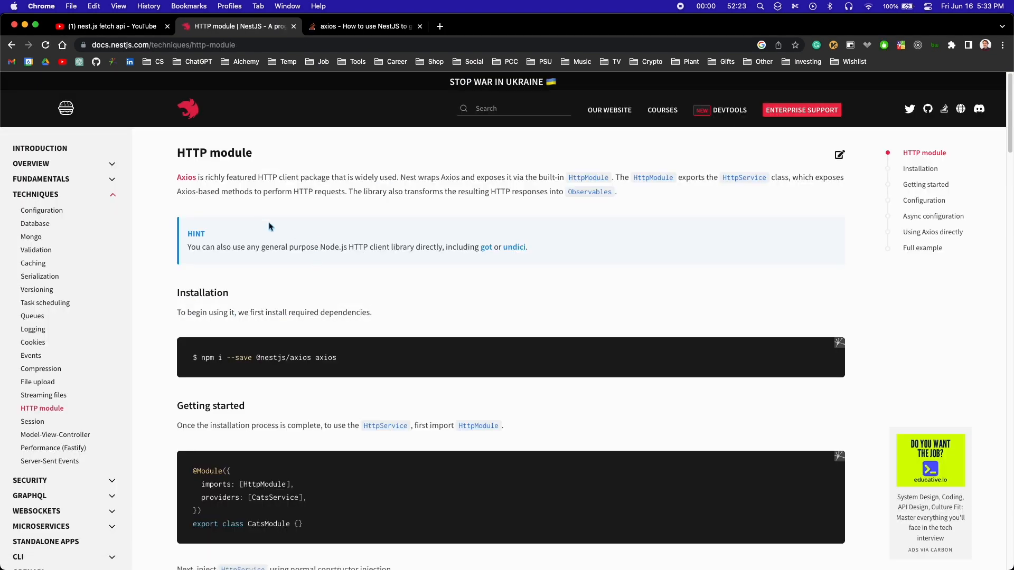
mouse_move(278, 216)
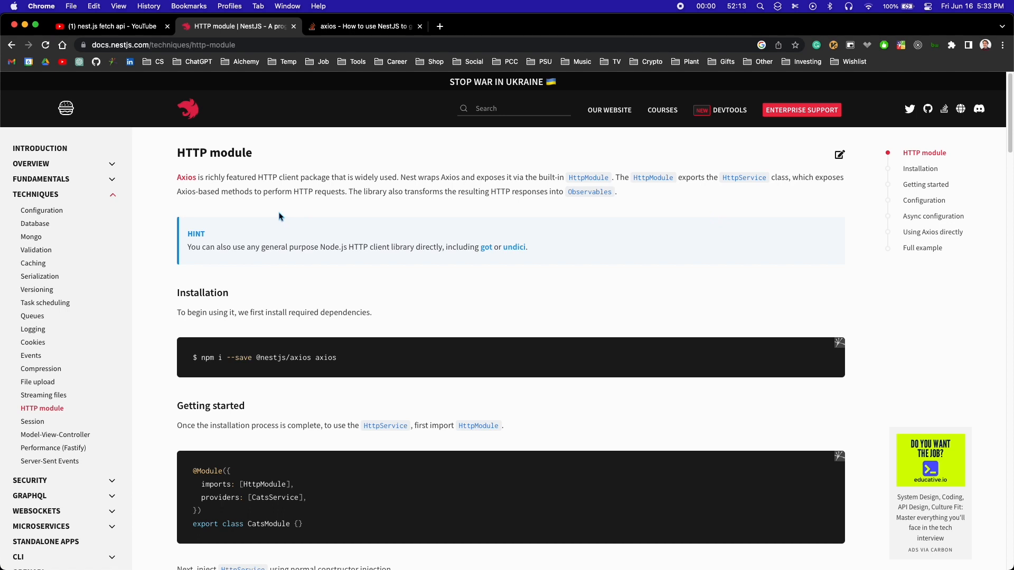
scroll("down", 3)
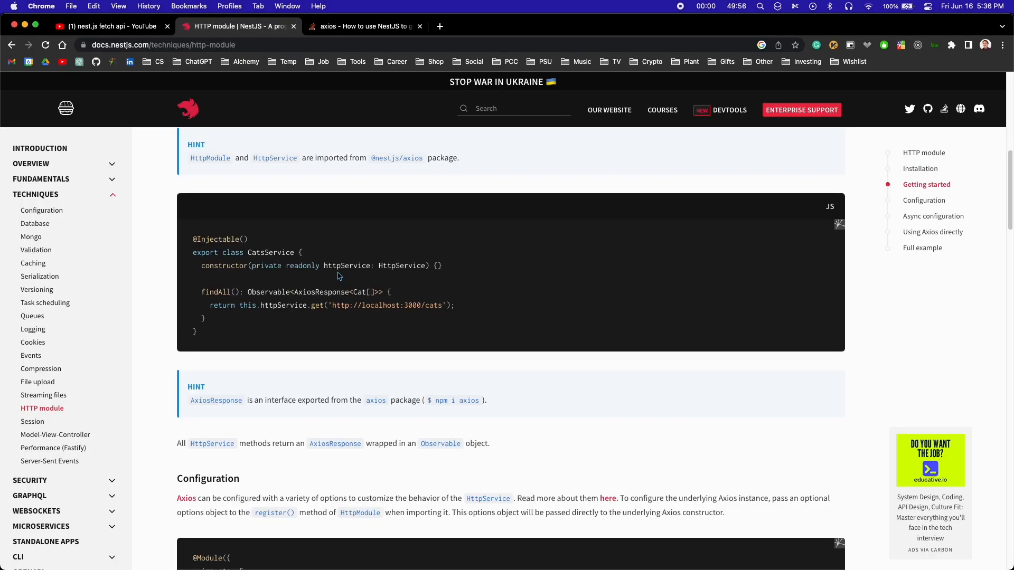
scroll("down", 3)
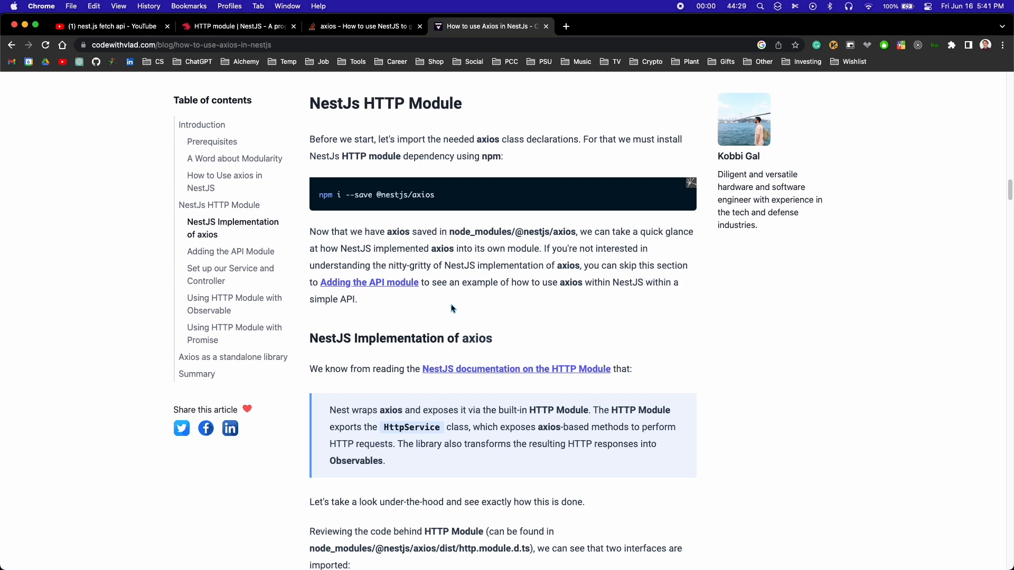
left_click(368, 283)
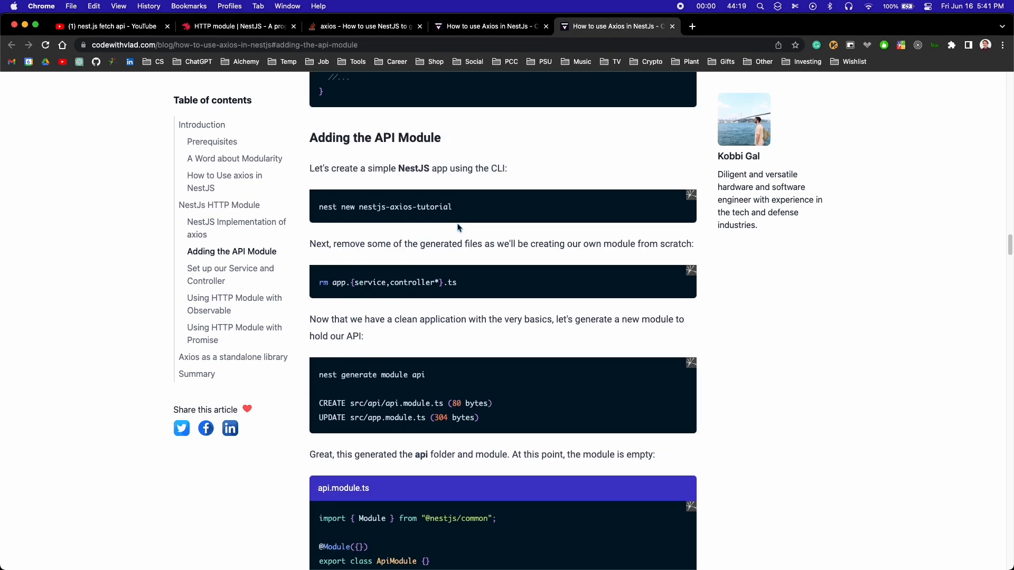
scroll("down", 3)
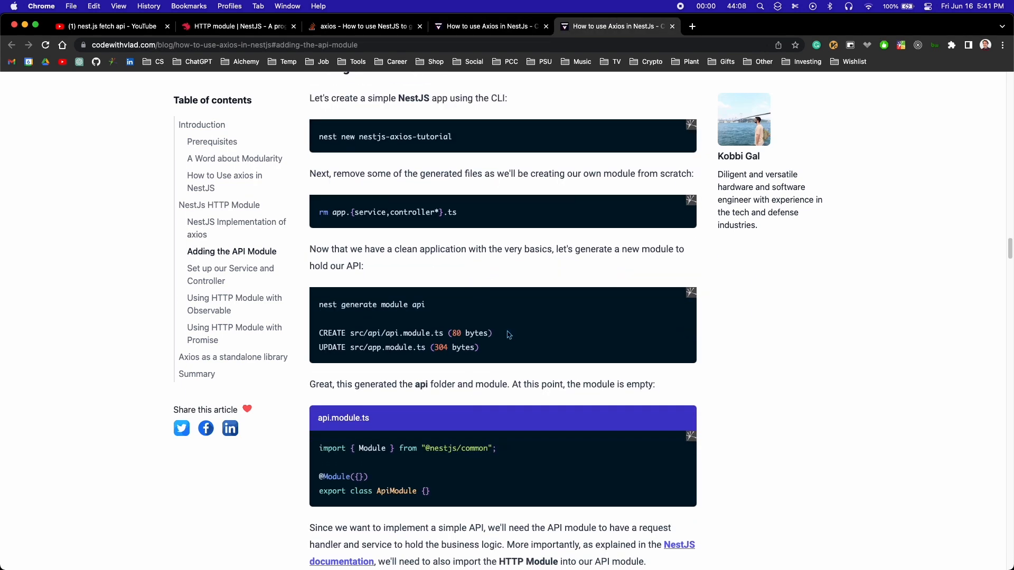
scroll("down", 3)
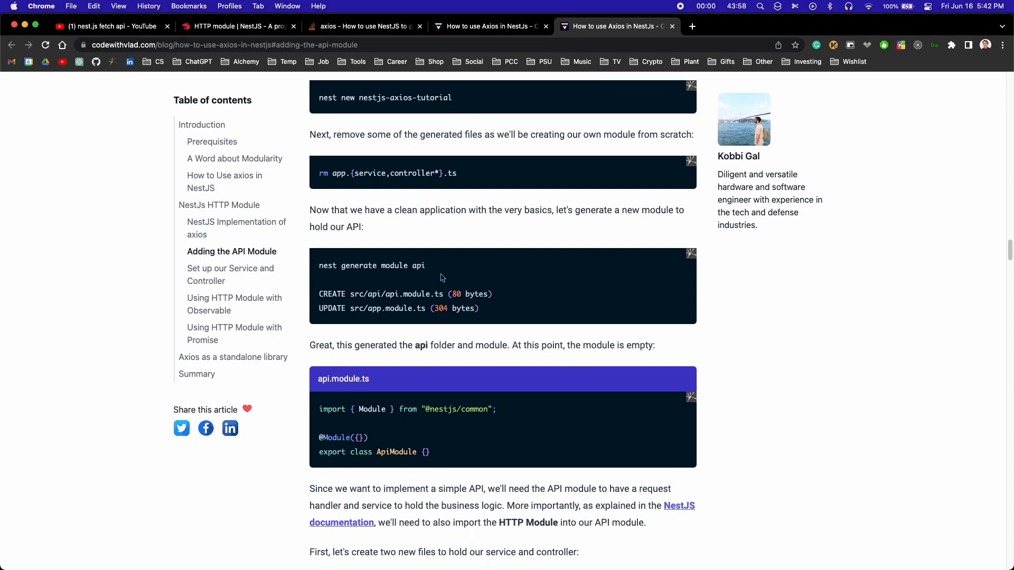
mouse_move(429, 269)
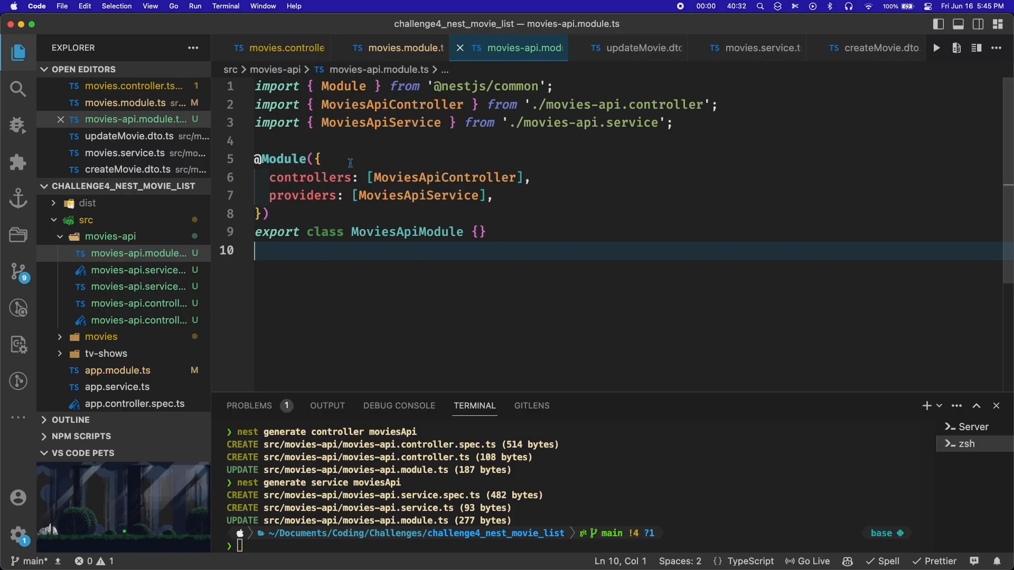
Import HttpModule, inject HttpService, request the TMDB popular URL and map res.data?.results in the movies-api service
type("imports: [HttpModule], // imported axios/HttpModule")
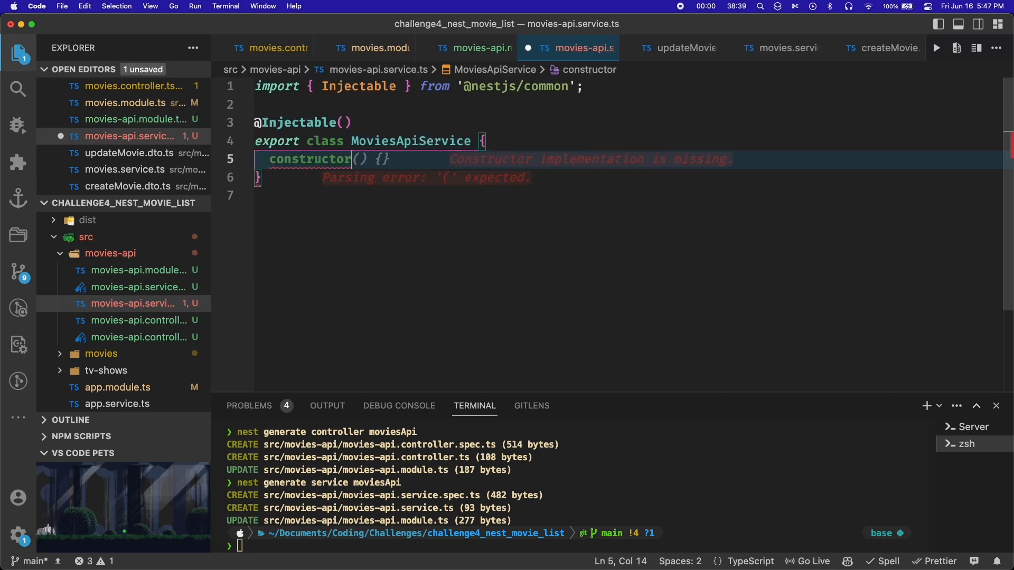
type("private httpService: HttpService")
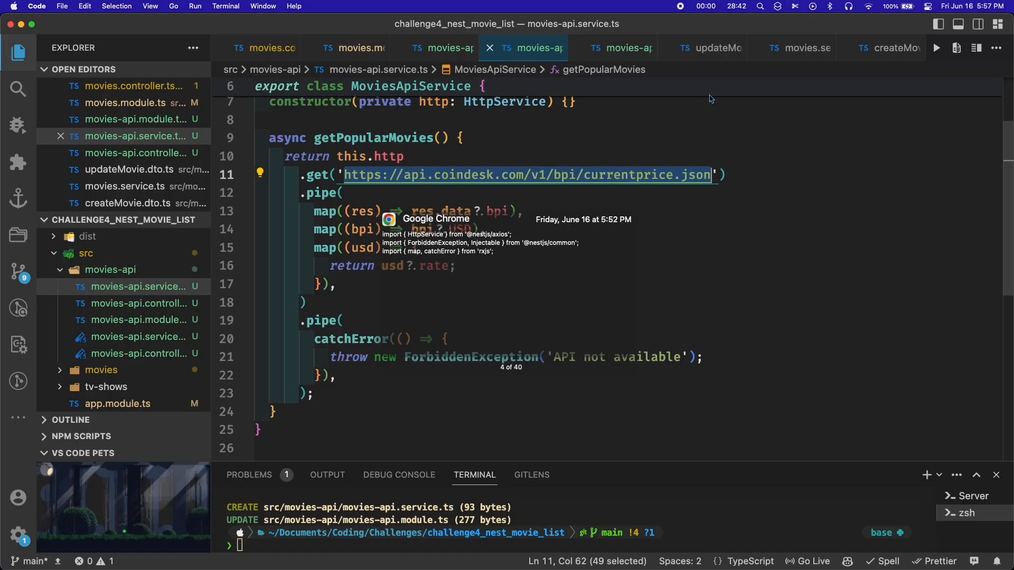
type("https://api.themoviedb.org/3/person/popular?language=en-US&page=1'")
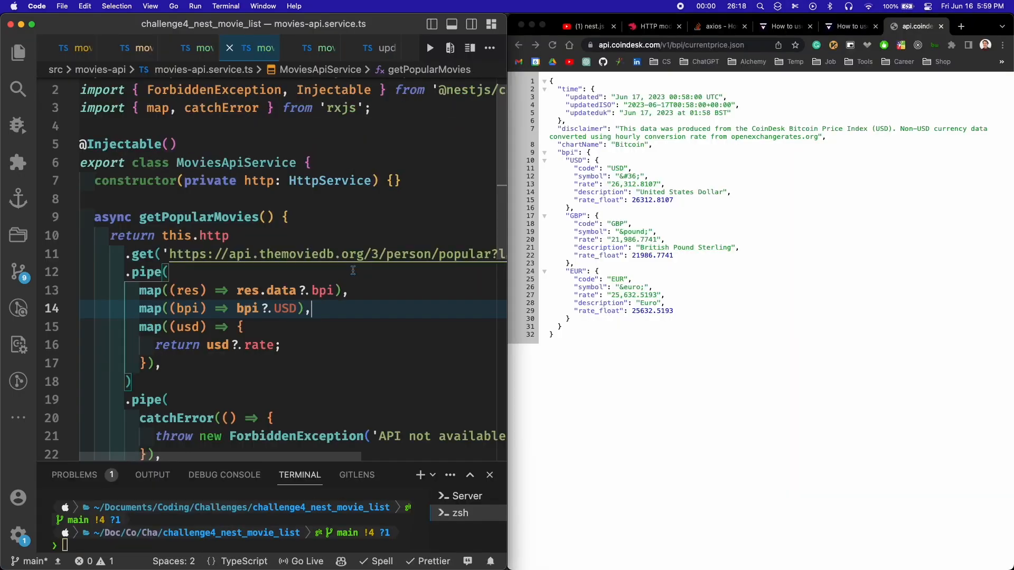
double_click(323, 291)
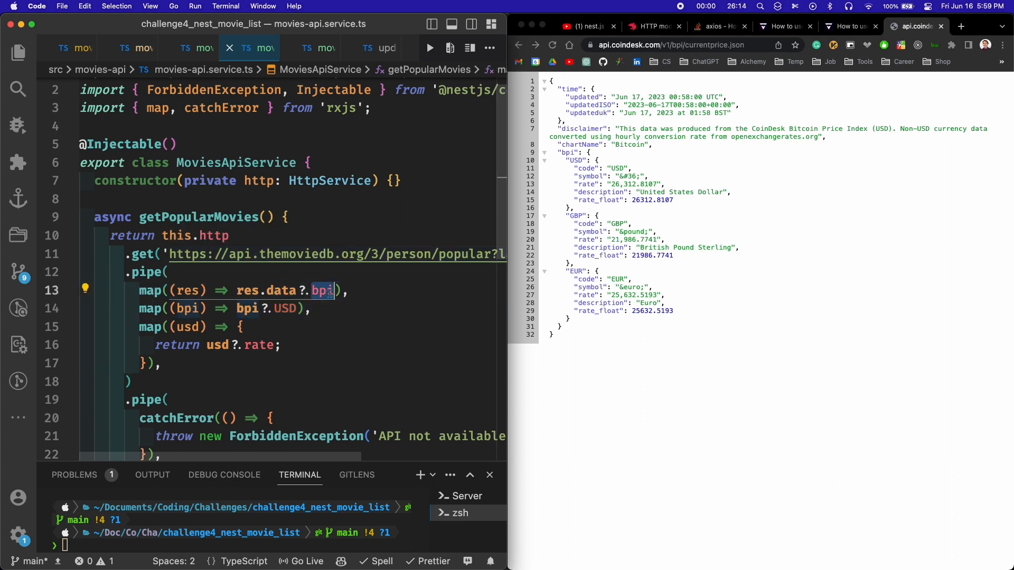
type("results")
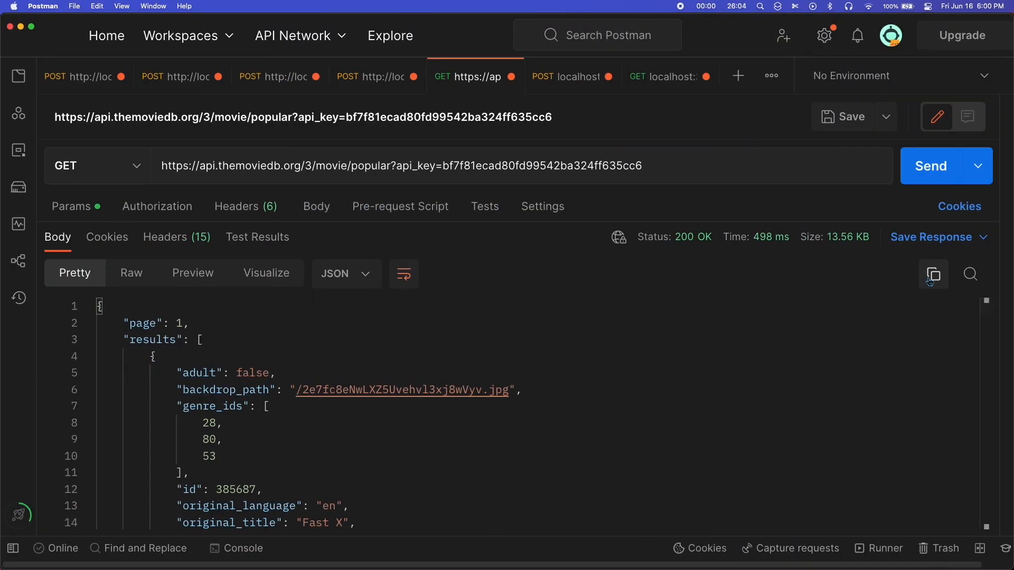
Copy the TMDB popular response body from Postman and review the movies-api service code
left_click(933, 273)
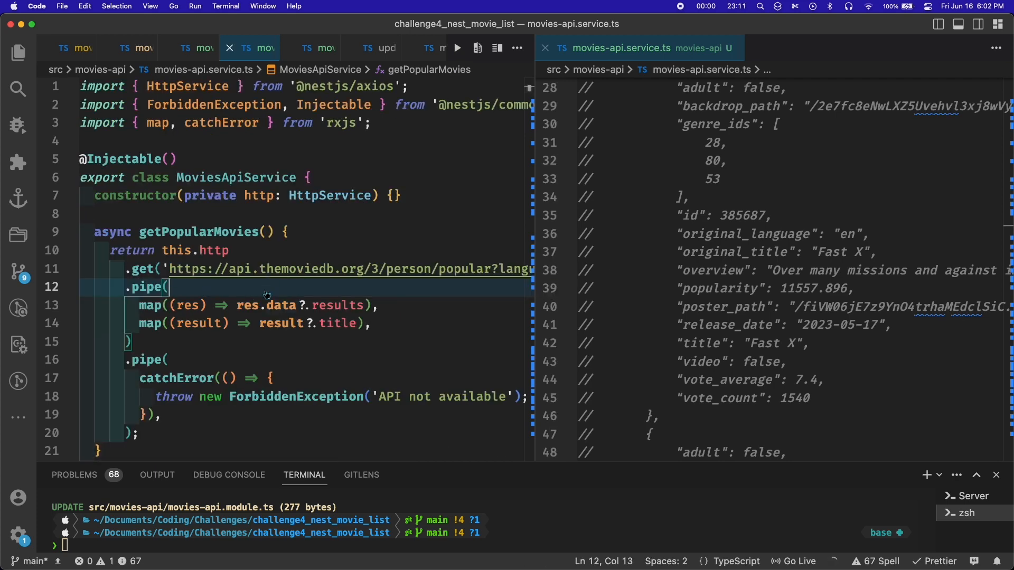
left_click(654, 26)
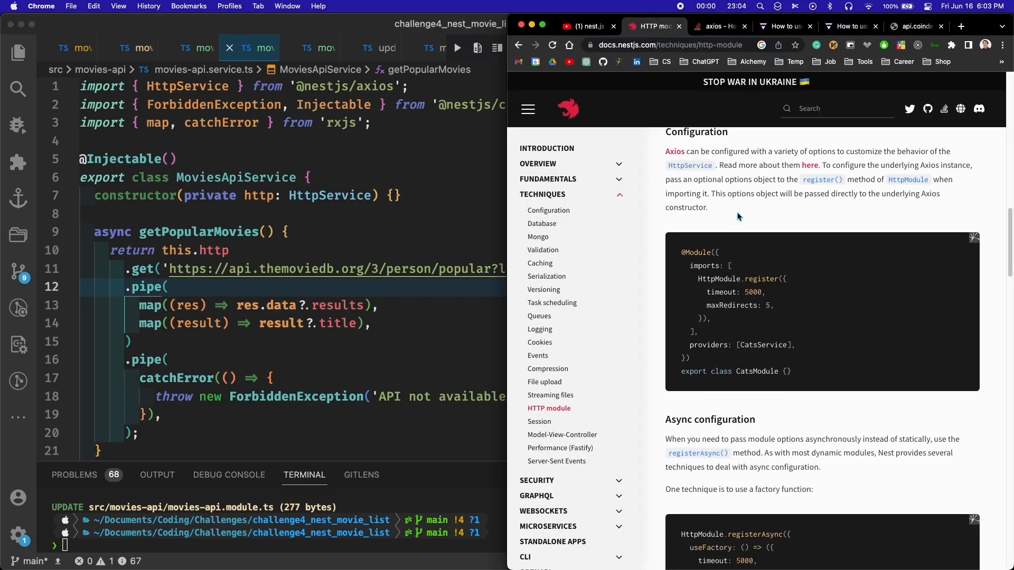
scroll("up", 3)
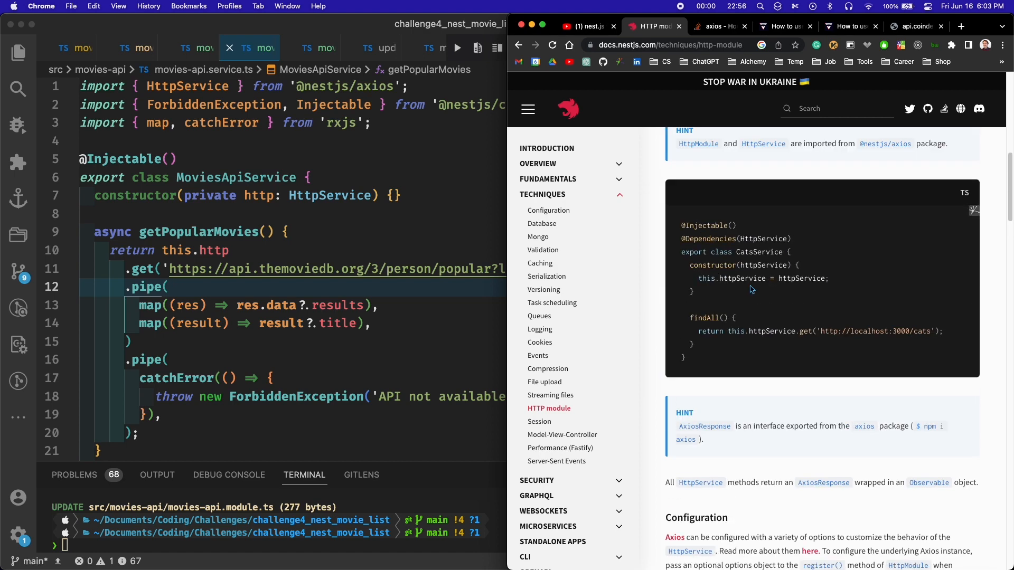
scroll("up", 3)
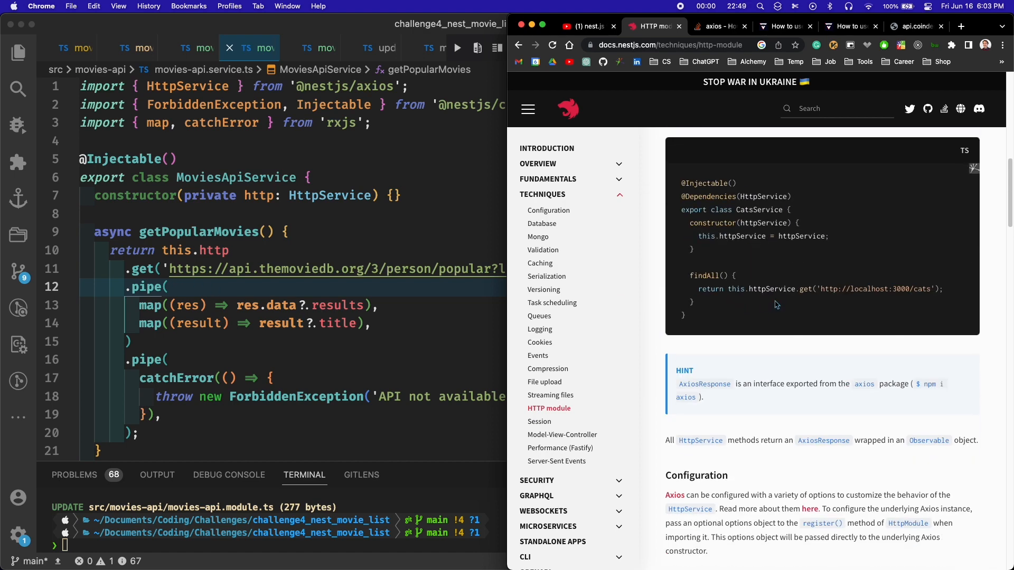
scroll("down", 3)
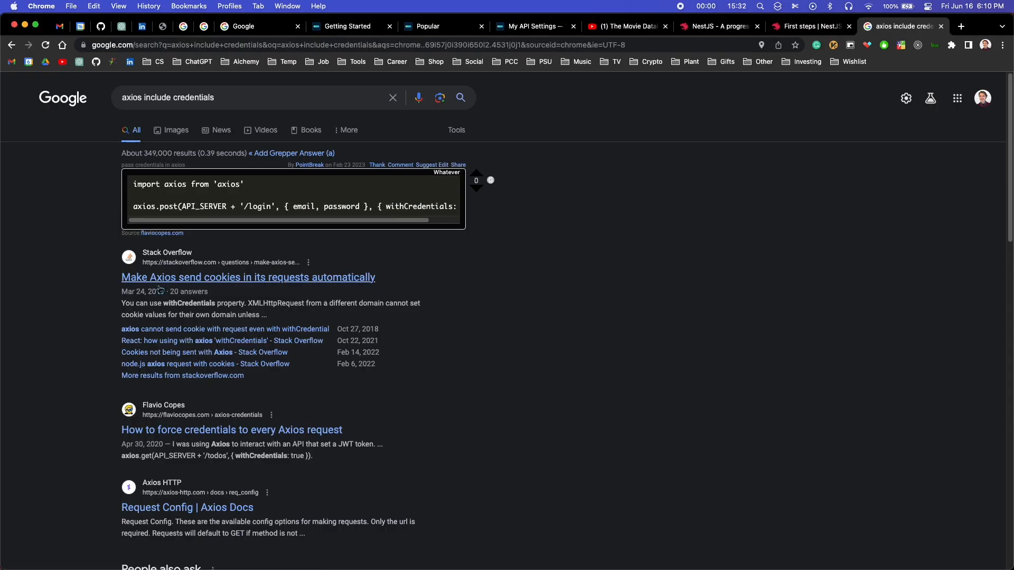
Add a config to http.get with withCredentials: true and params { api_key }
left_click(187, 507)
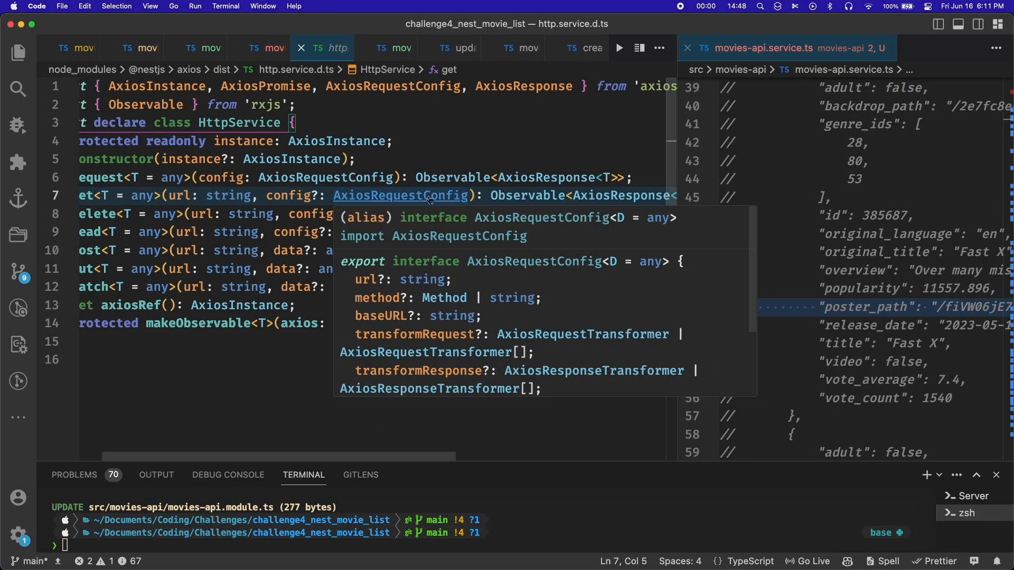
left_click(401, 196)
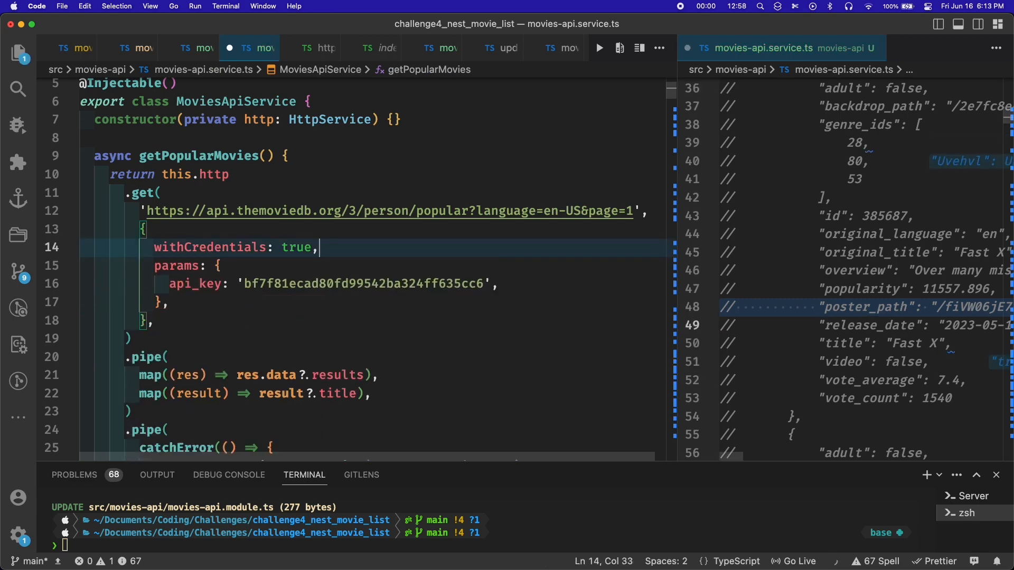
left_click(219, 266)
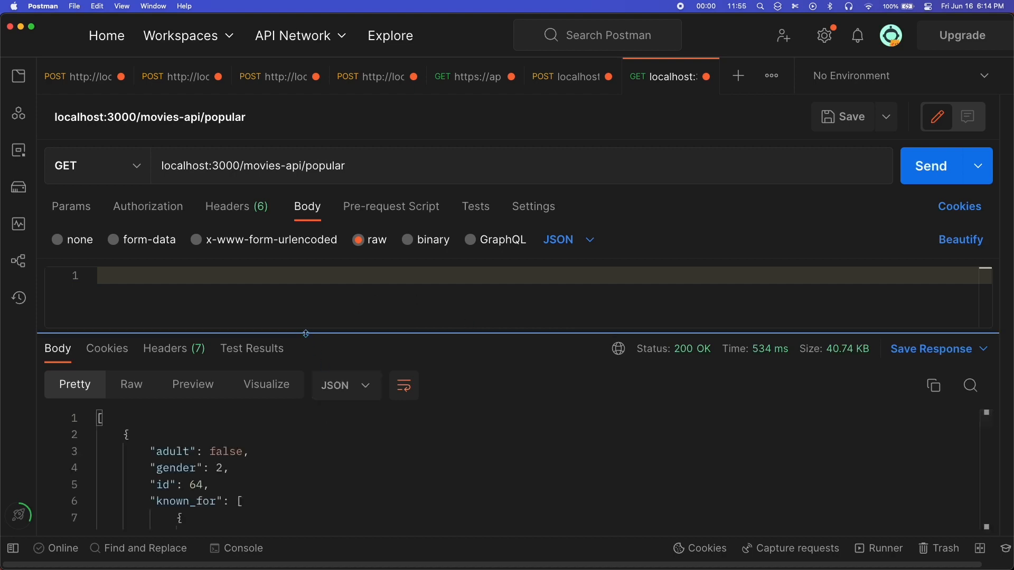
Type the service result as Promise<Observable<MovieResults>> and log typeof results in the controller
scroll("down", 3)
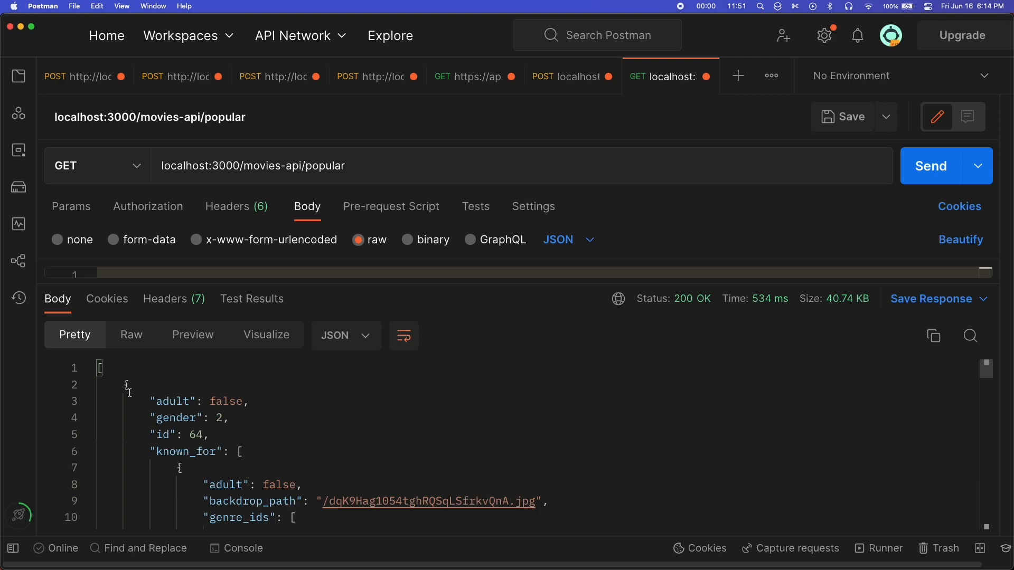
scroll("down", 3)
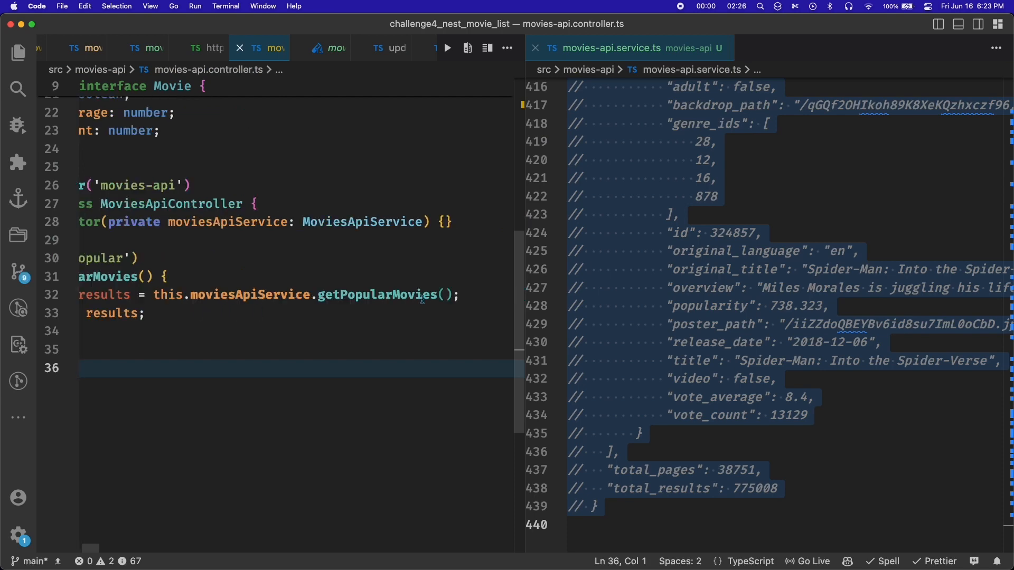
type("as MovieResults")
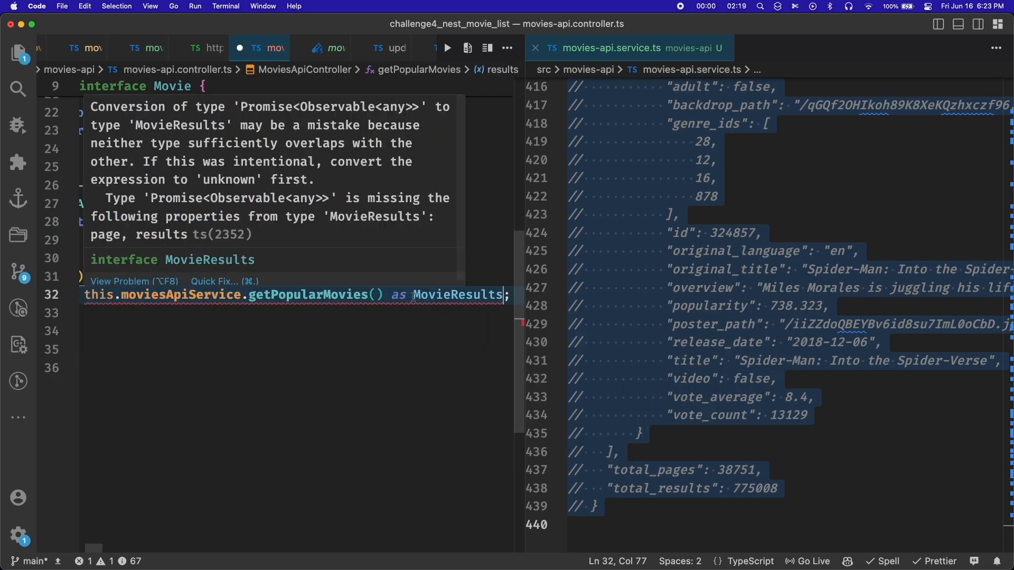
type("Promise")
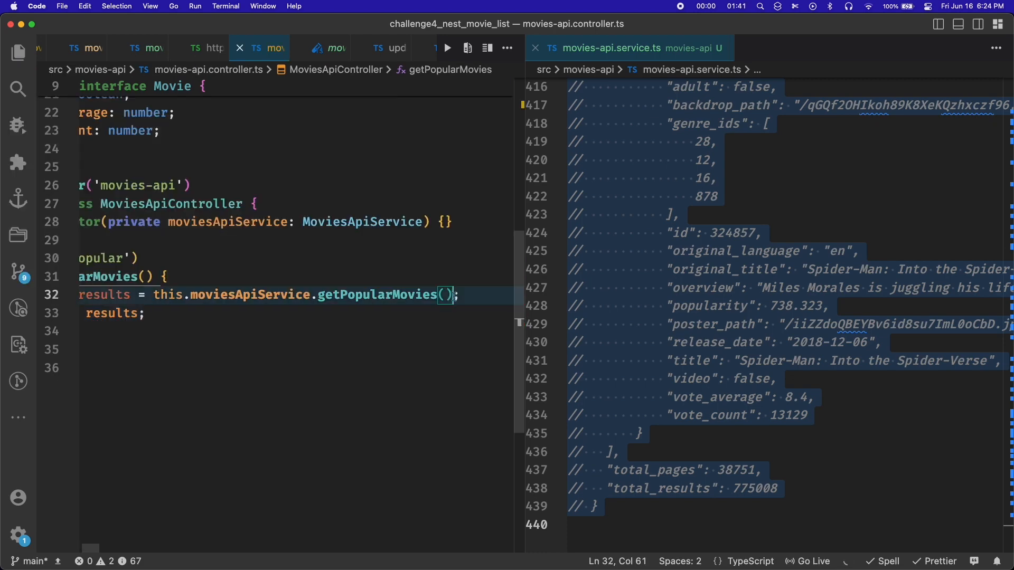
type("as Promise<Observable<M")
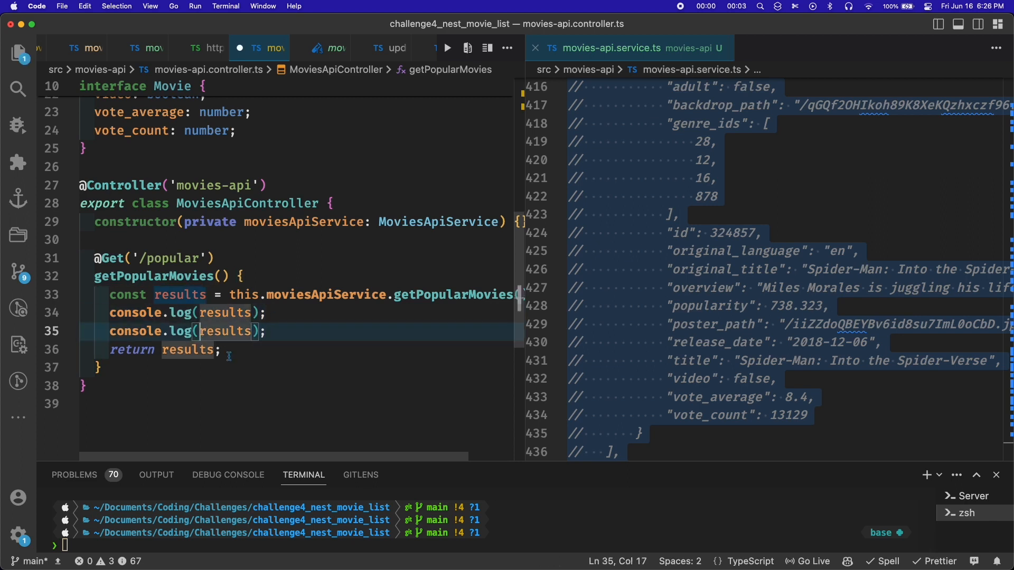
type("typeof")
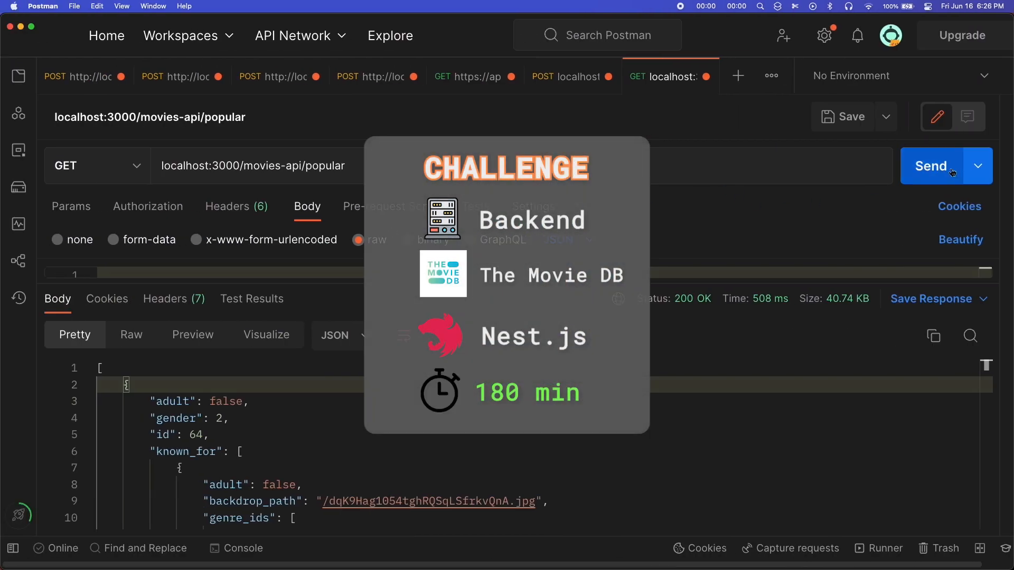
Resend the popular route, then rewrite getPopularMovies as async awaiting firstValueFrom with catchError logging
left_click(932, 166)
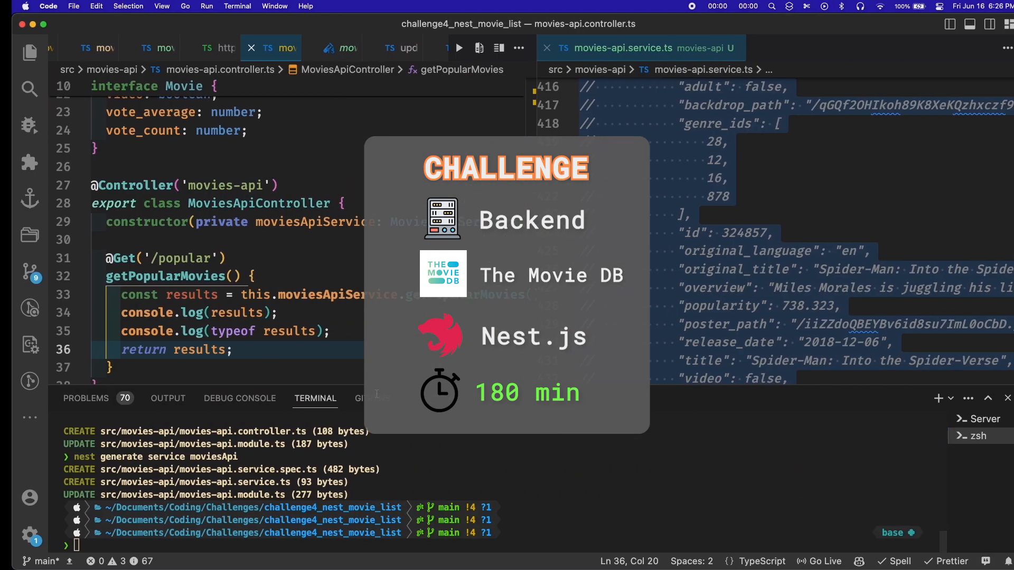
left_click(973, 420)
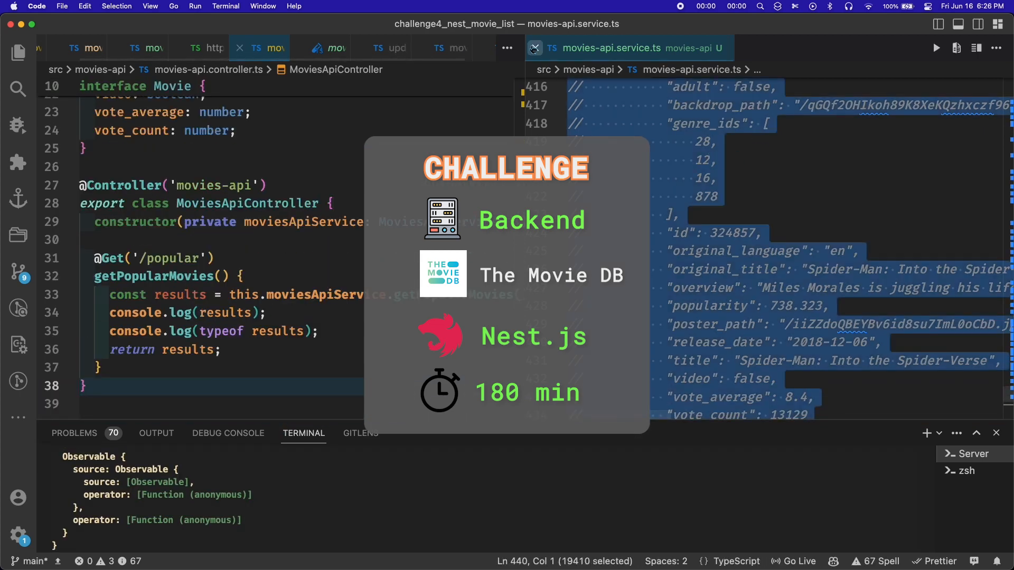
left_click(533, 47)
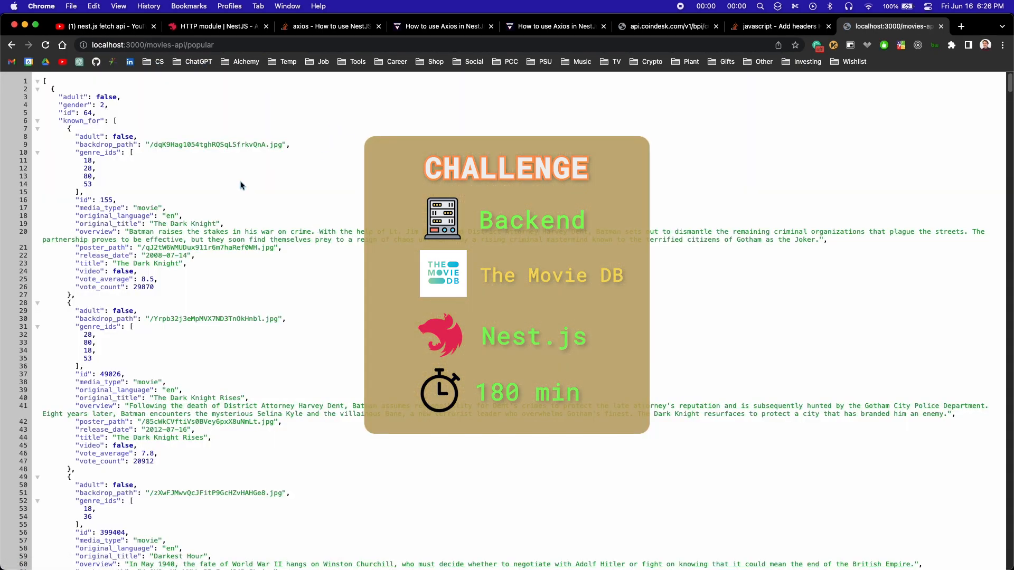
scroll("down", 3)
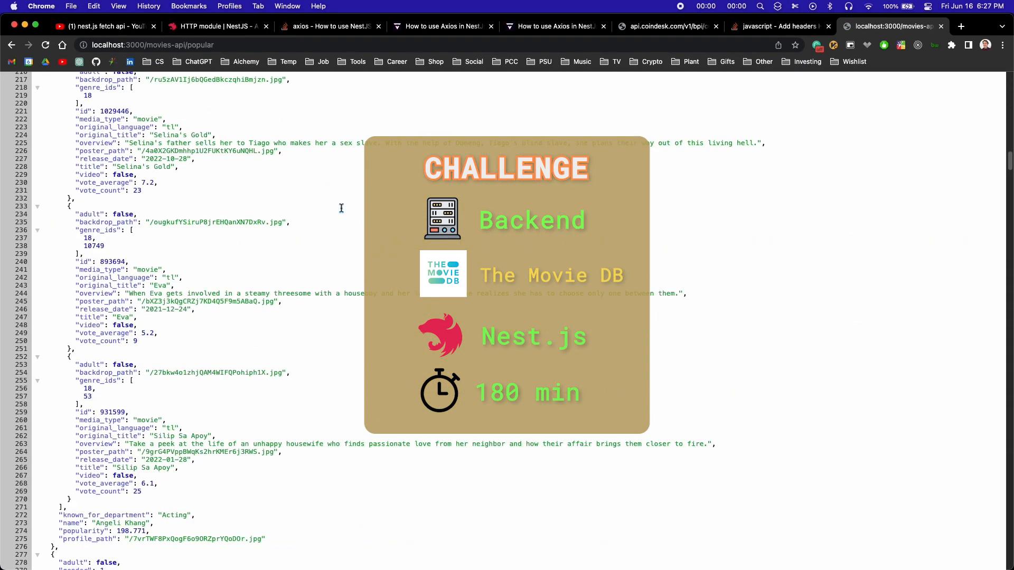
scroll("up", 3)
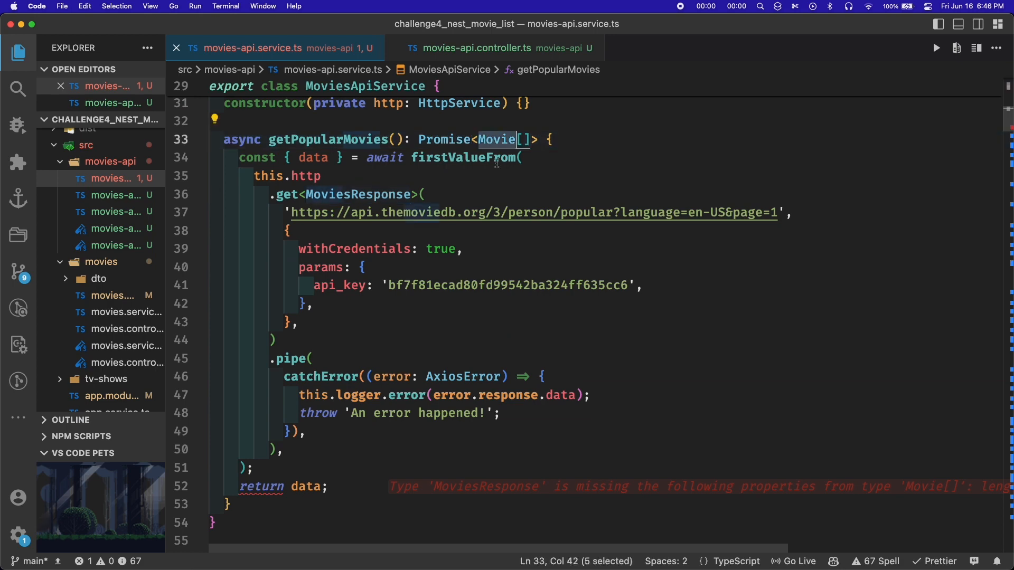
Await getPopularMovies() and return response.results.map(movie => movie?.title) in movies-api.controller.ts
left_click(477, 47)
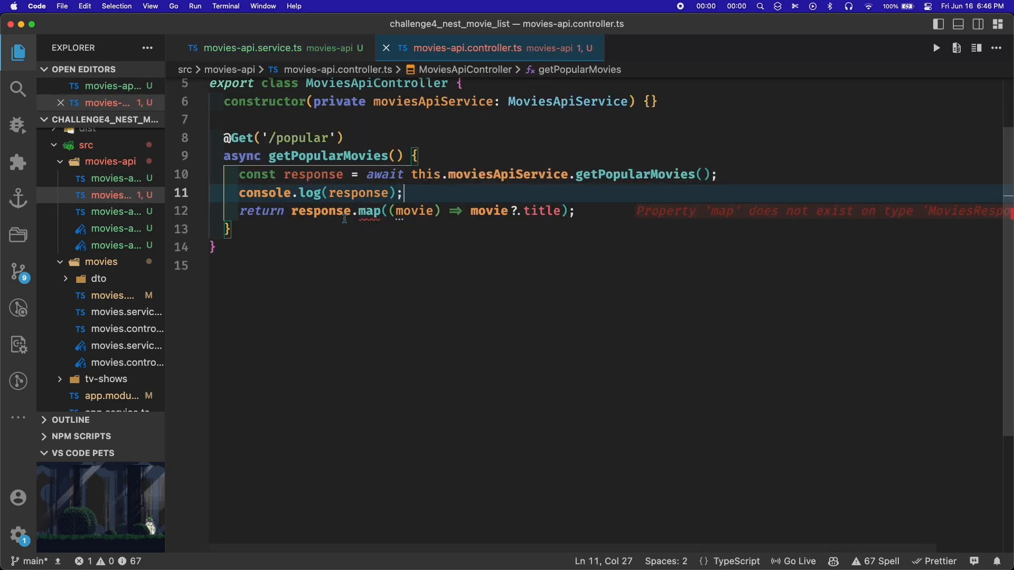
type("r")
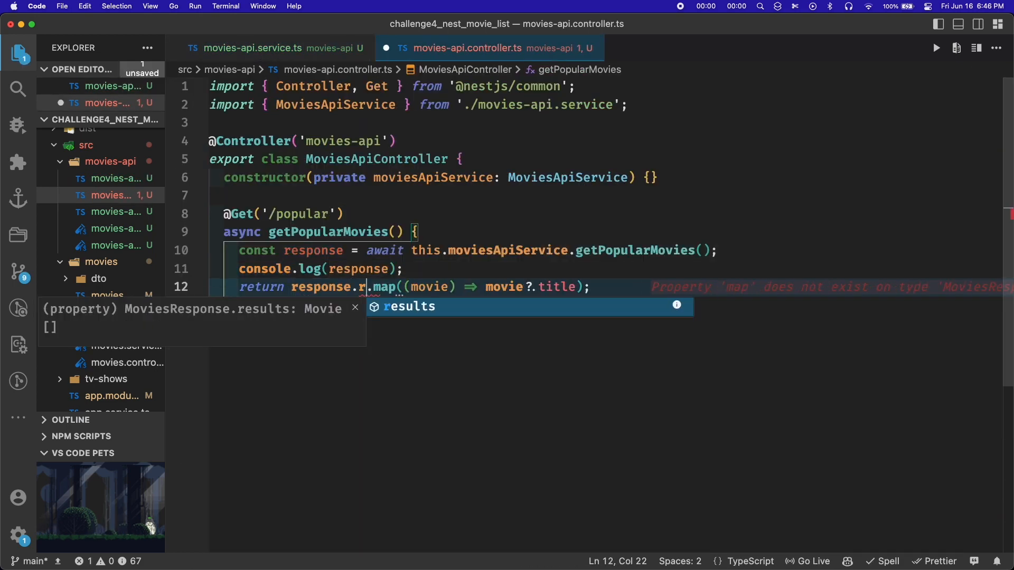
left_click(271, 48)
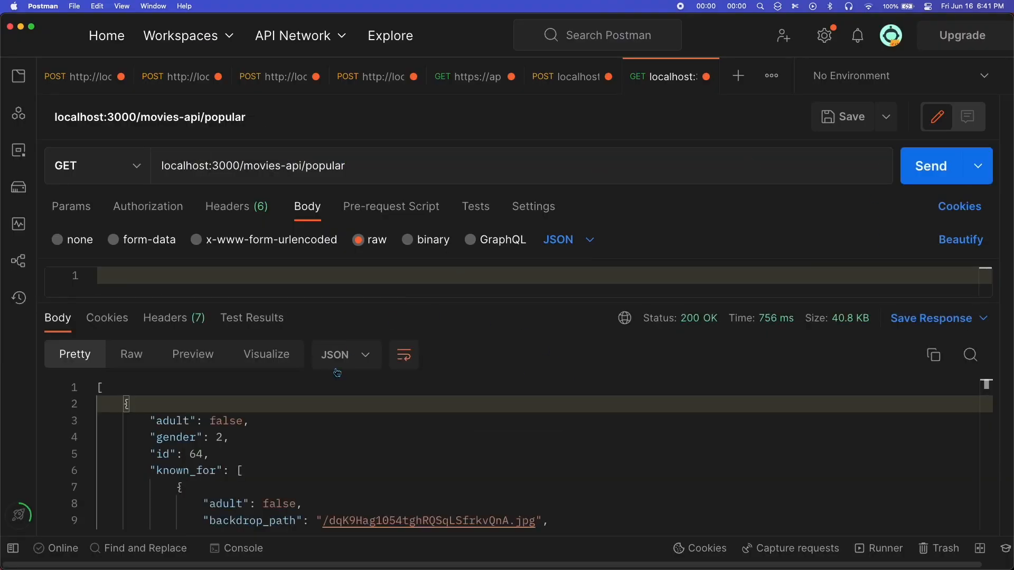
scroll("up", 3)
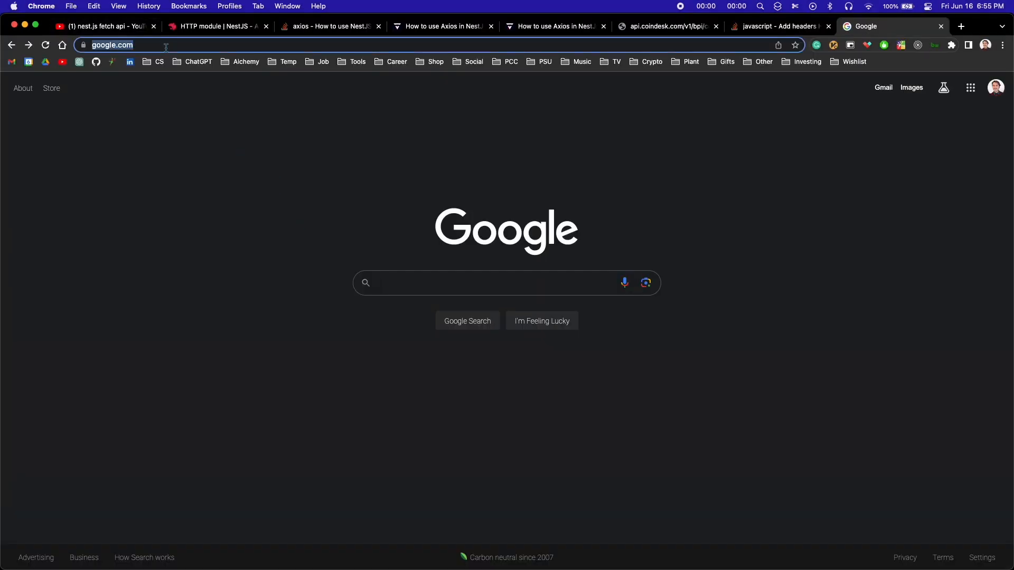
Load localhost:3000/movies-api/popular in Chrome to show the popular movie titles list
type("localhost:3000/movies")
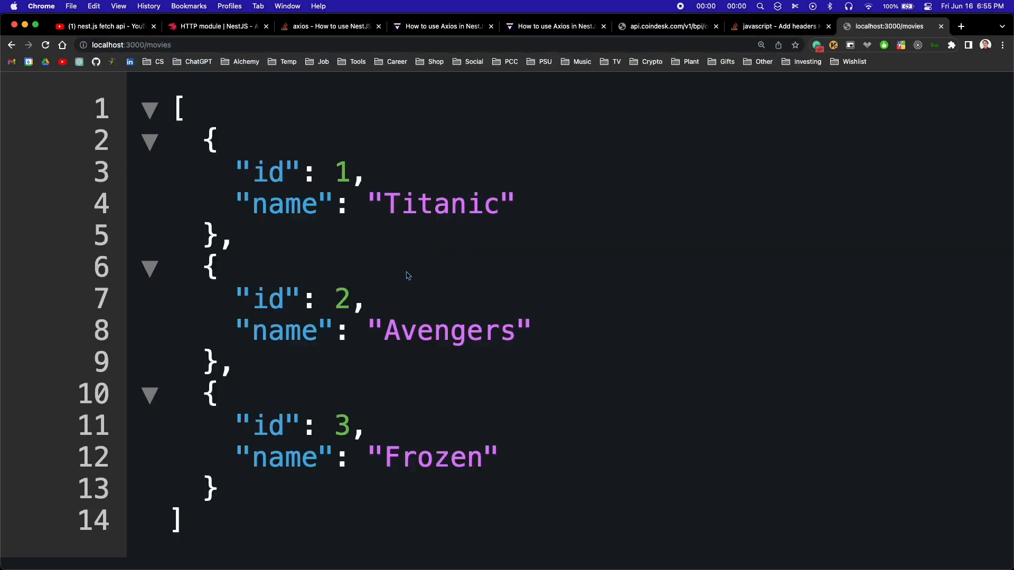
mouse_move(413, 203)
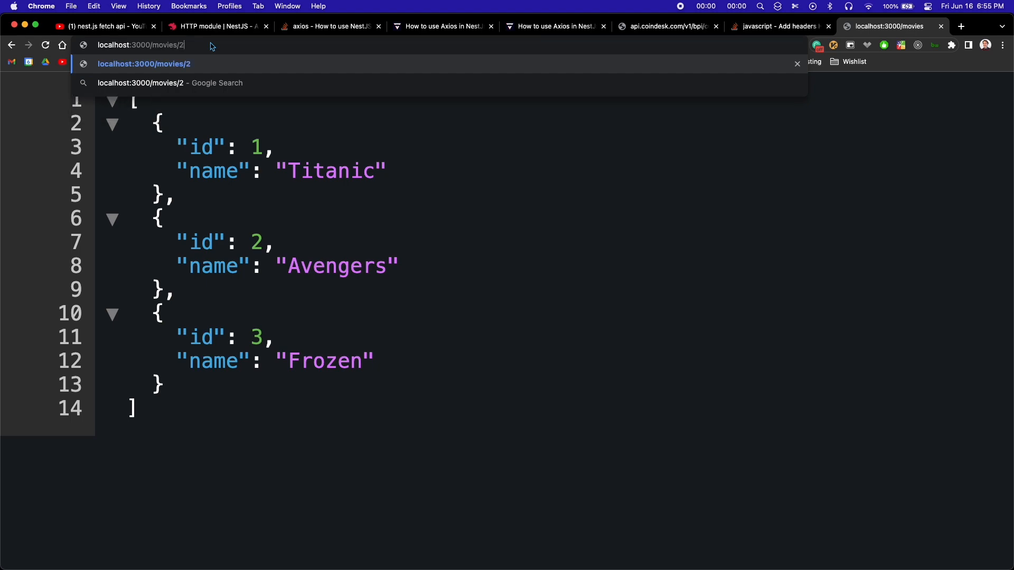
key("Return")
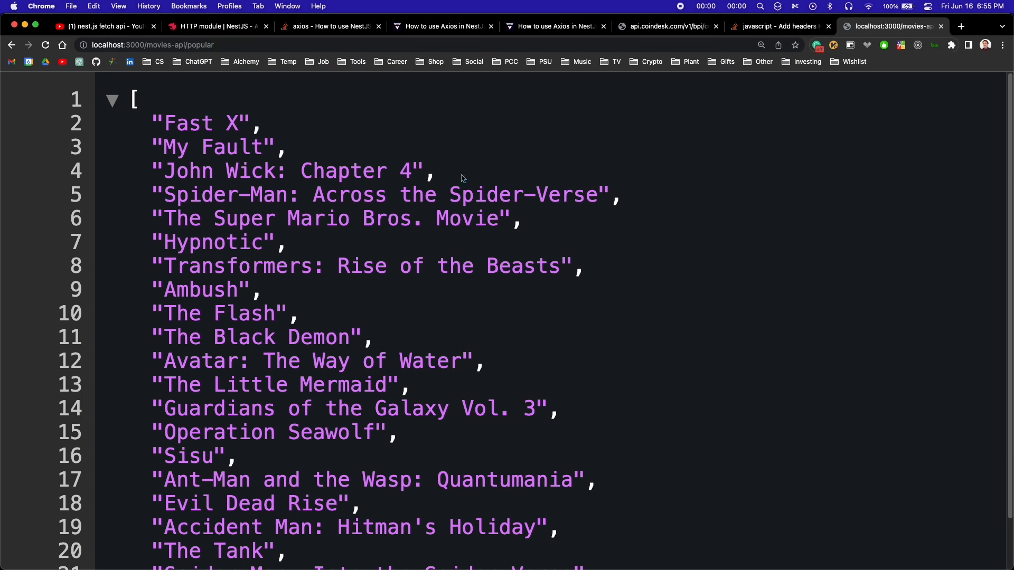
mouse_move(580, 233)
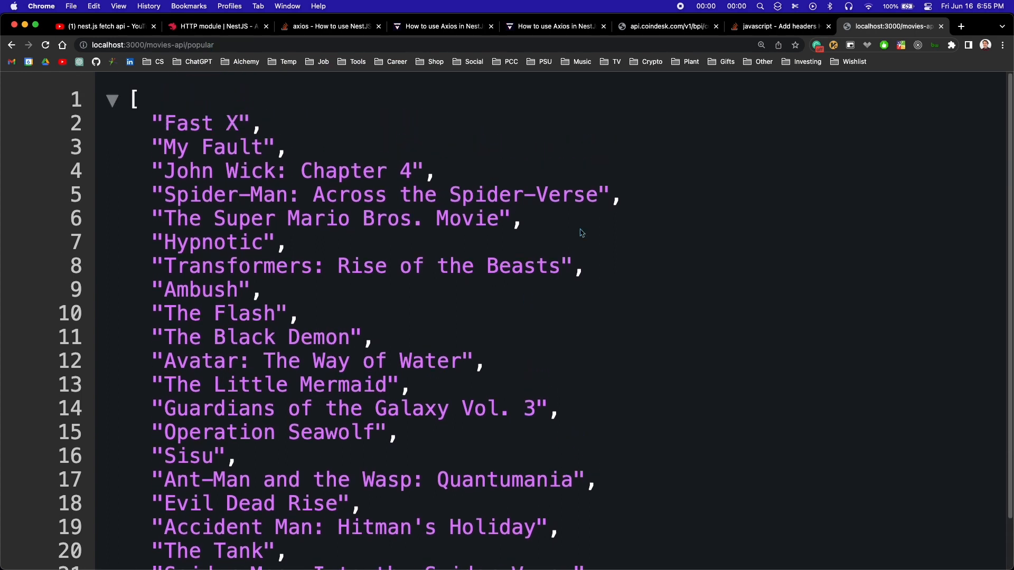